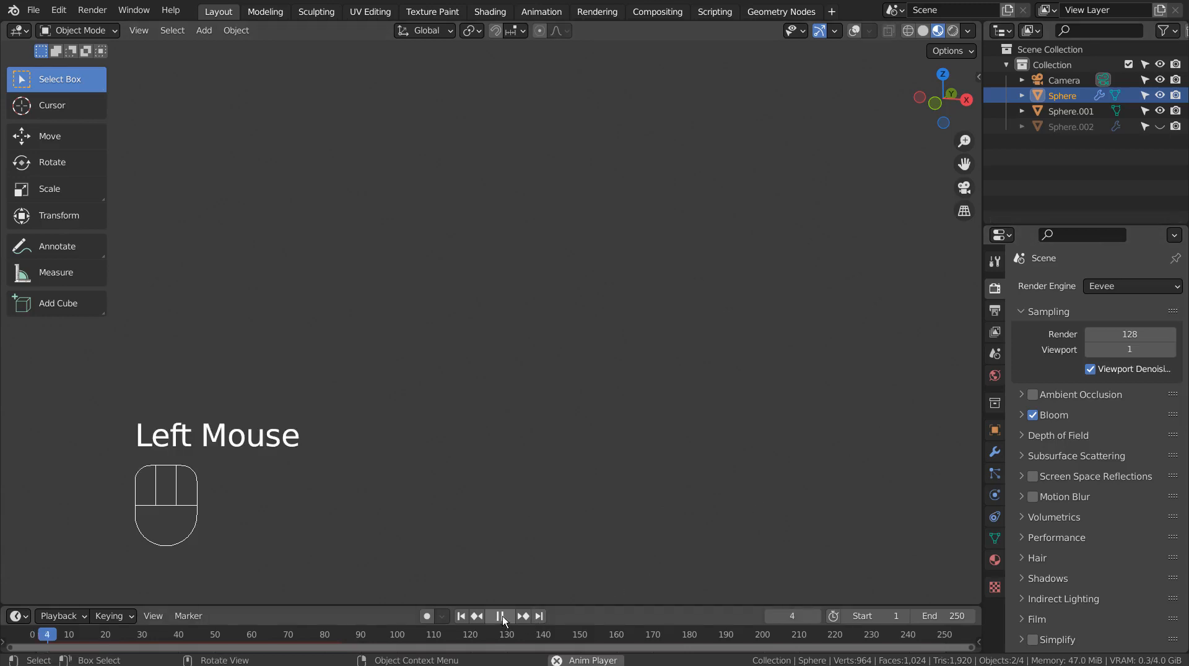
Play the animation and zoom in to preview the glowing yellow particle cloud.
{"action": "left_click", "coordinate": [500, 615]}
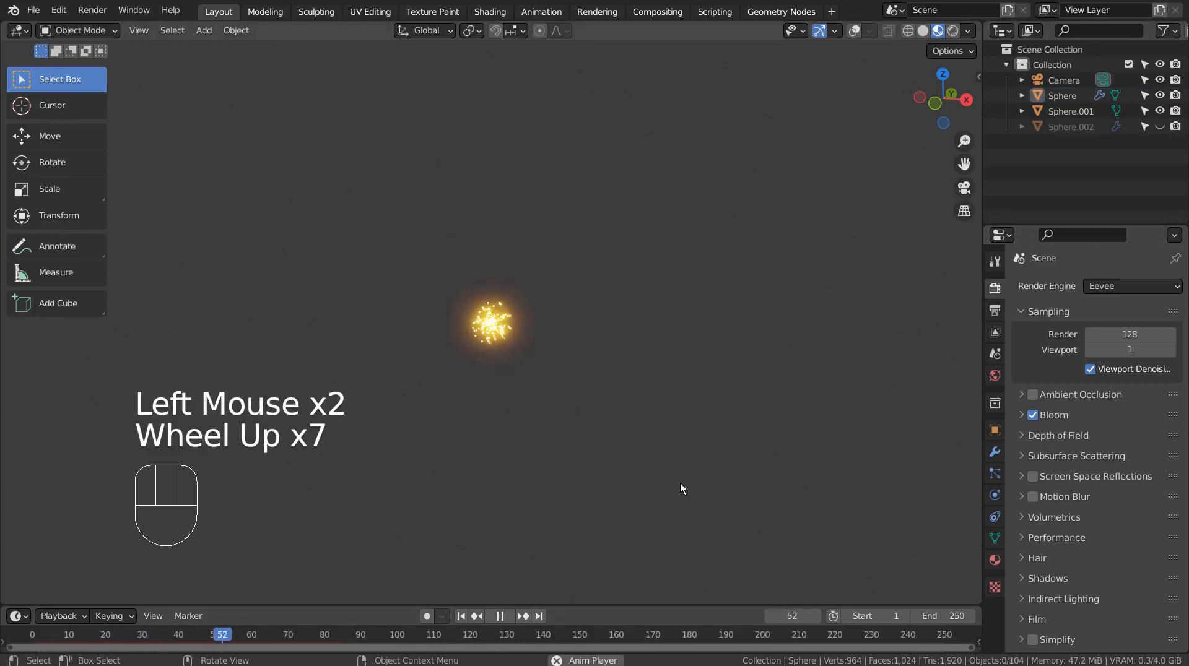
{"action": "scroll", "scroll_direction": "up", "scroll_amount": 3}
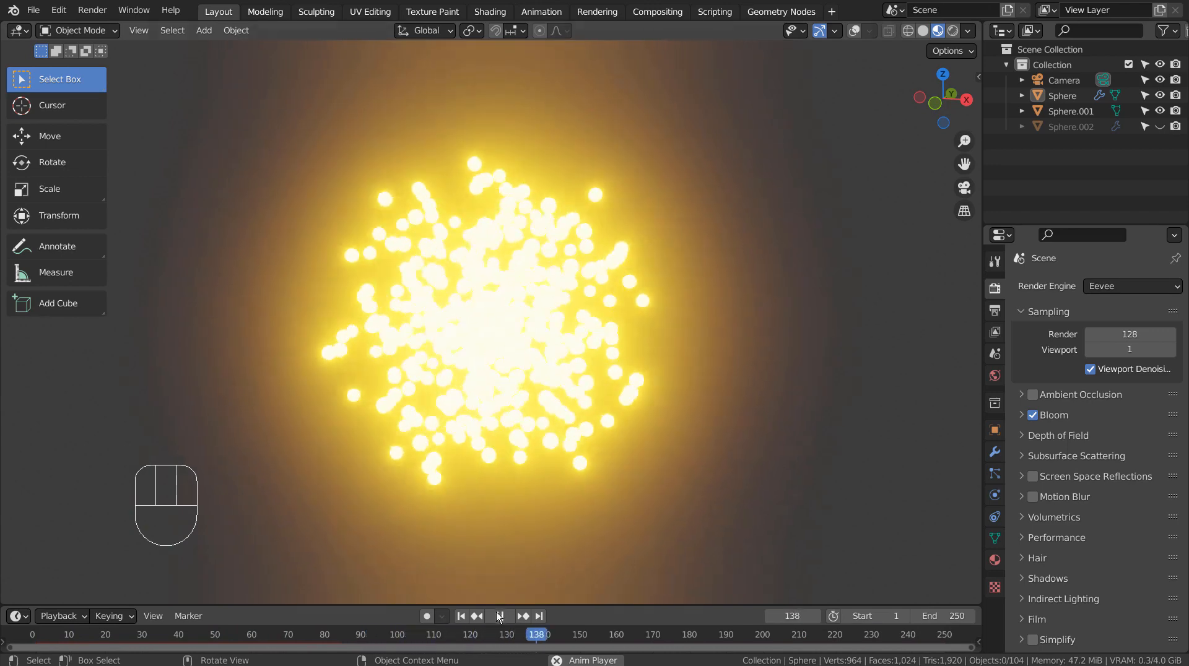
Stop playback and move Sphere, Sphere.001 and Sphere.002 into a new Collection 2.
{"action": "left_click", "coordinate": [506, 615]}
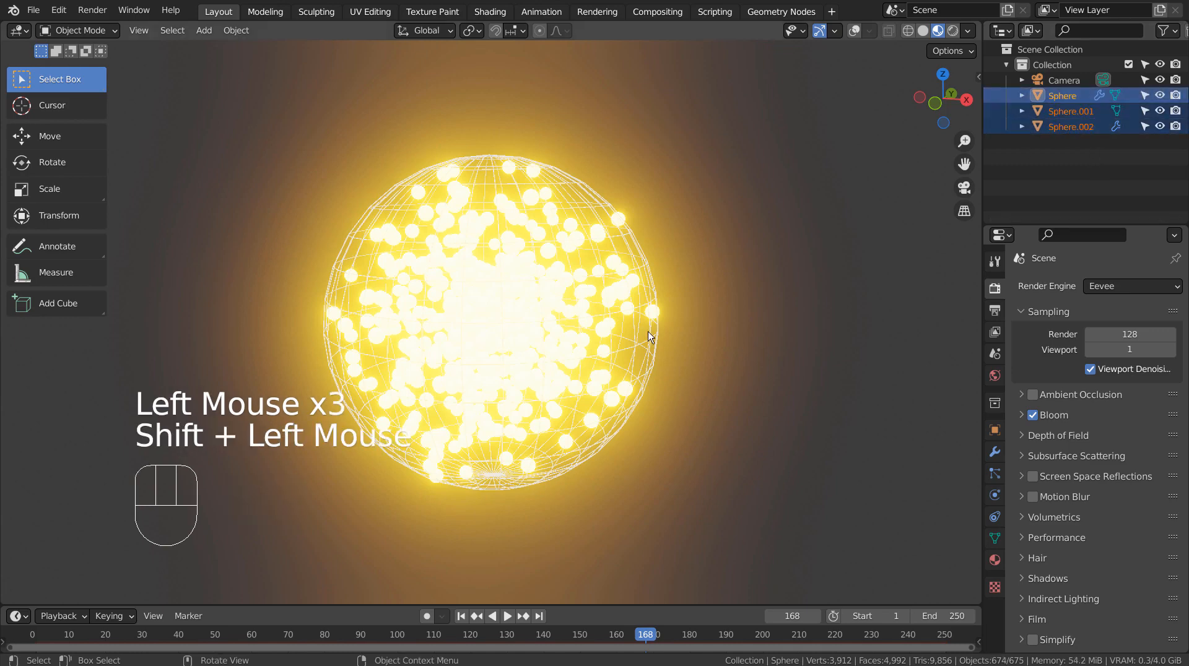
{"action": "key", "text": "m"}
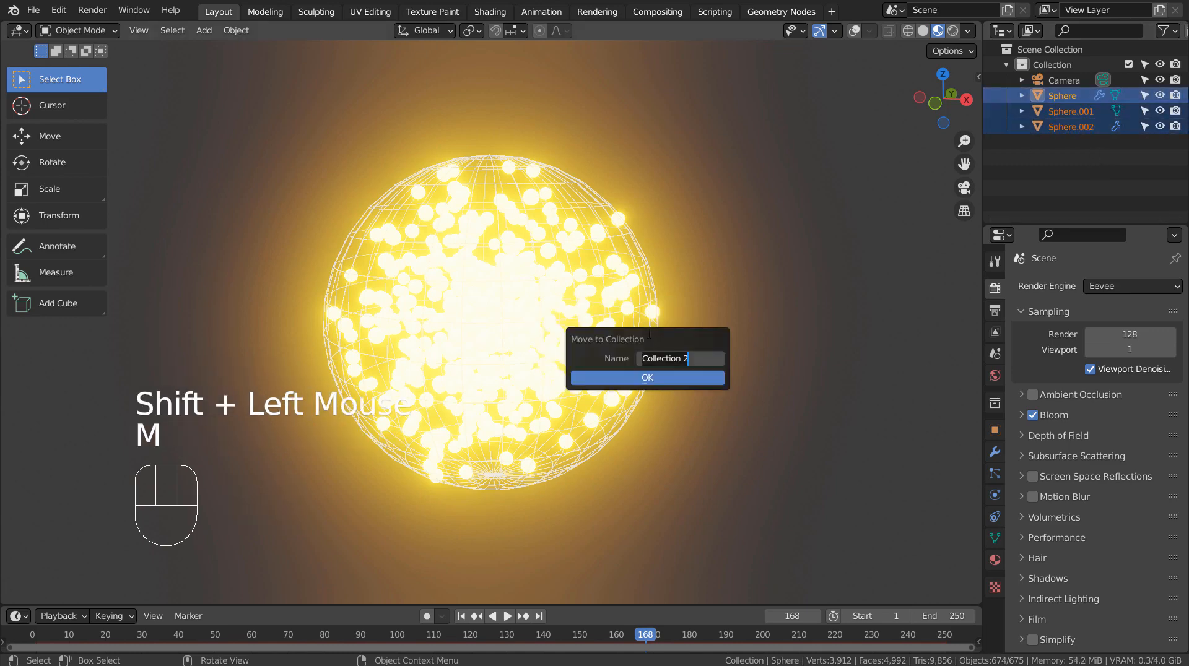
{"action": "left_click", "coordinate": [646, 378]}
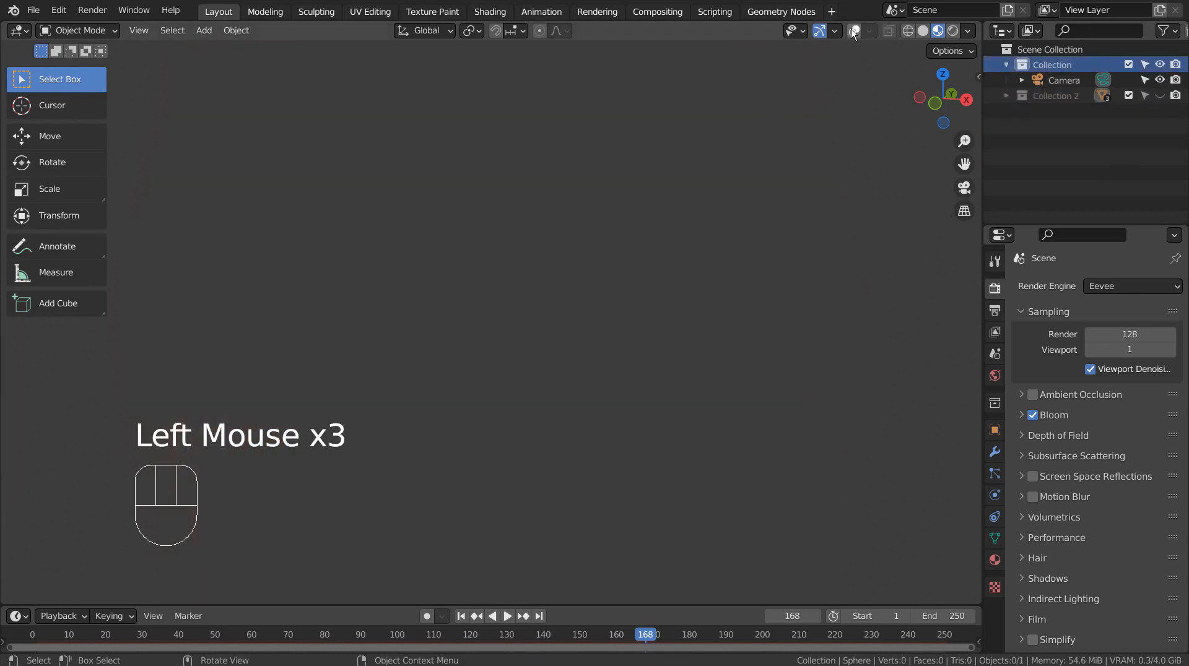
Add a UV sphere at the origin and scale it down to a tiny size.
{"action": "key", "text": "shift+a"}
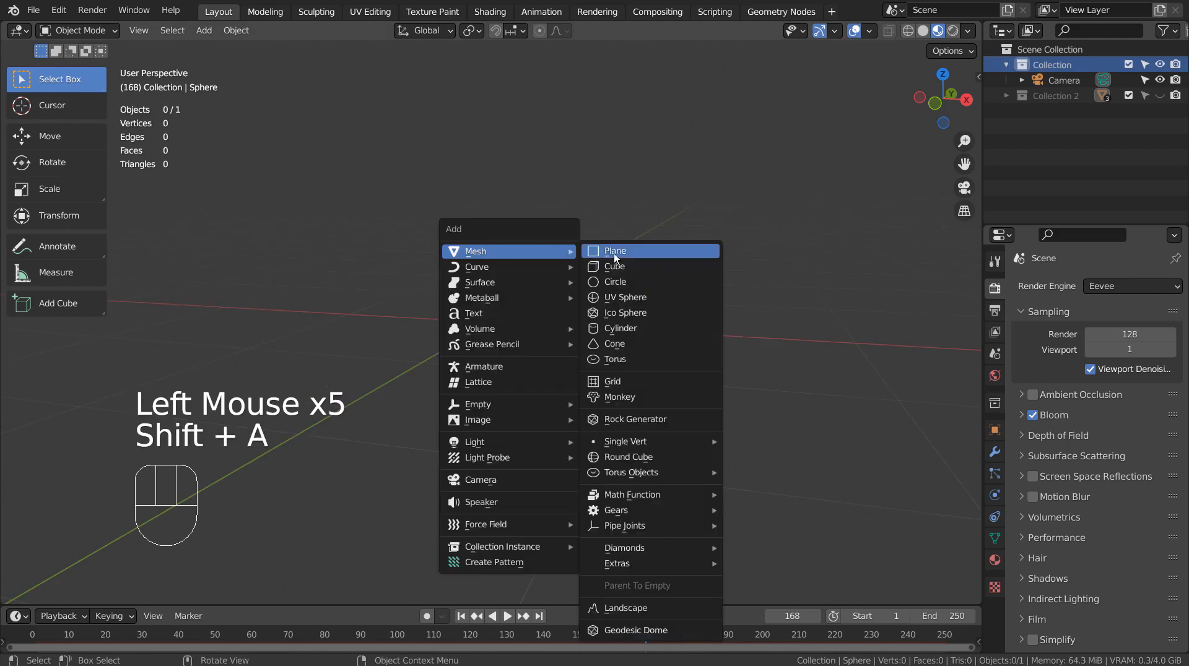
{"action": "mouse_move", "coordinate": [652, 297]}
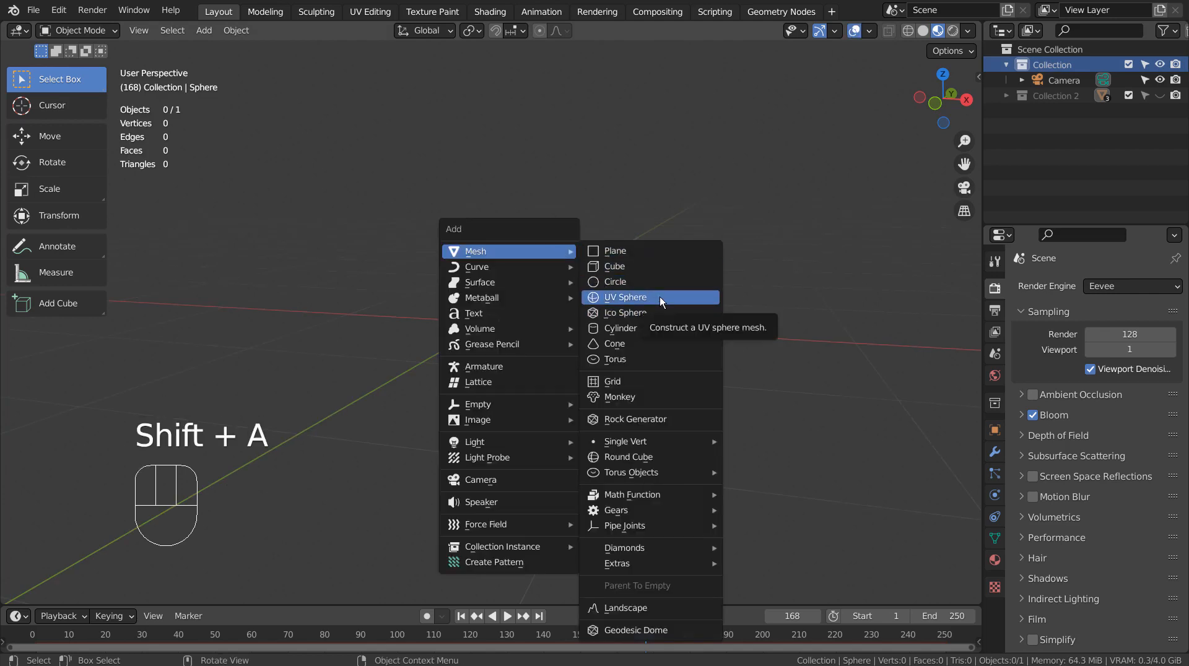
{"action": "left_click", "coordinate": [624, 296]}
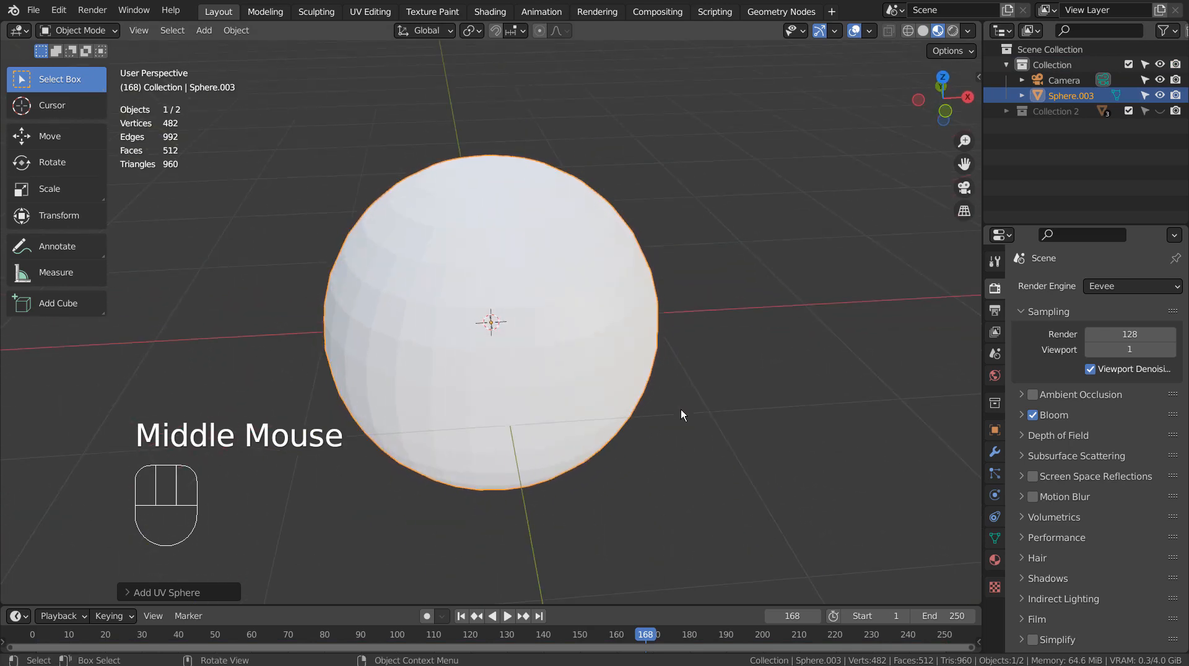
{"action": "key", "text": "s"}
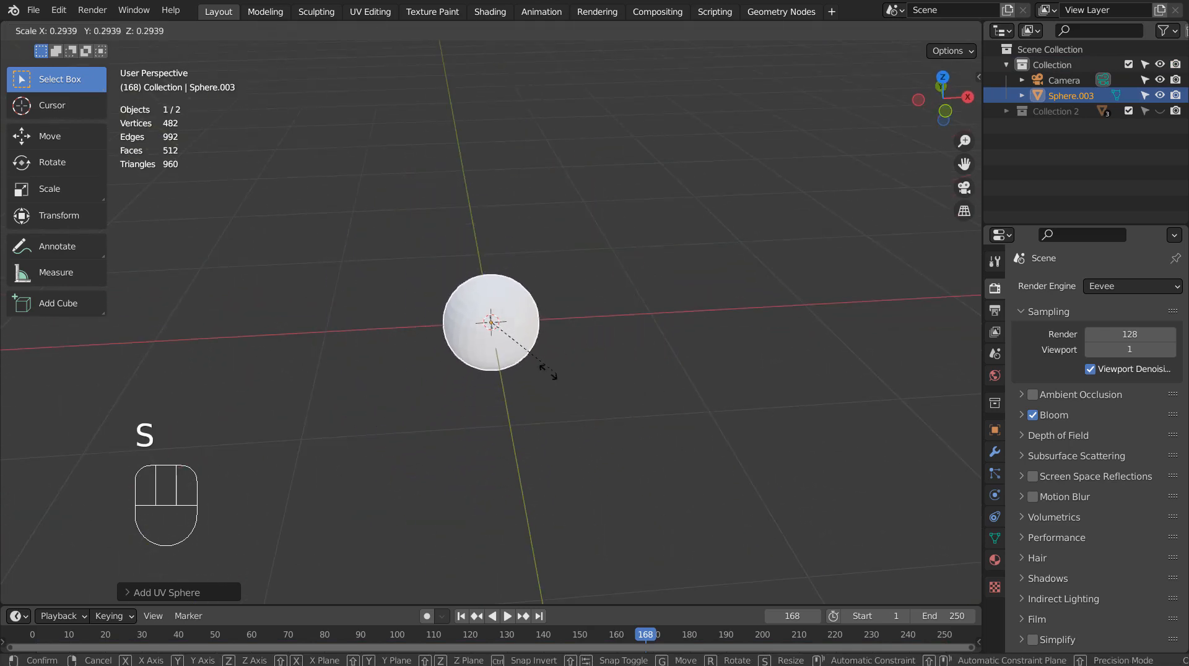
{"action": "mouse_move", "coordinate": [508, 345]}
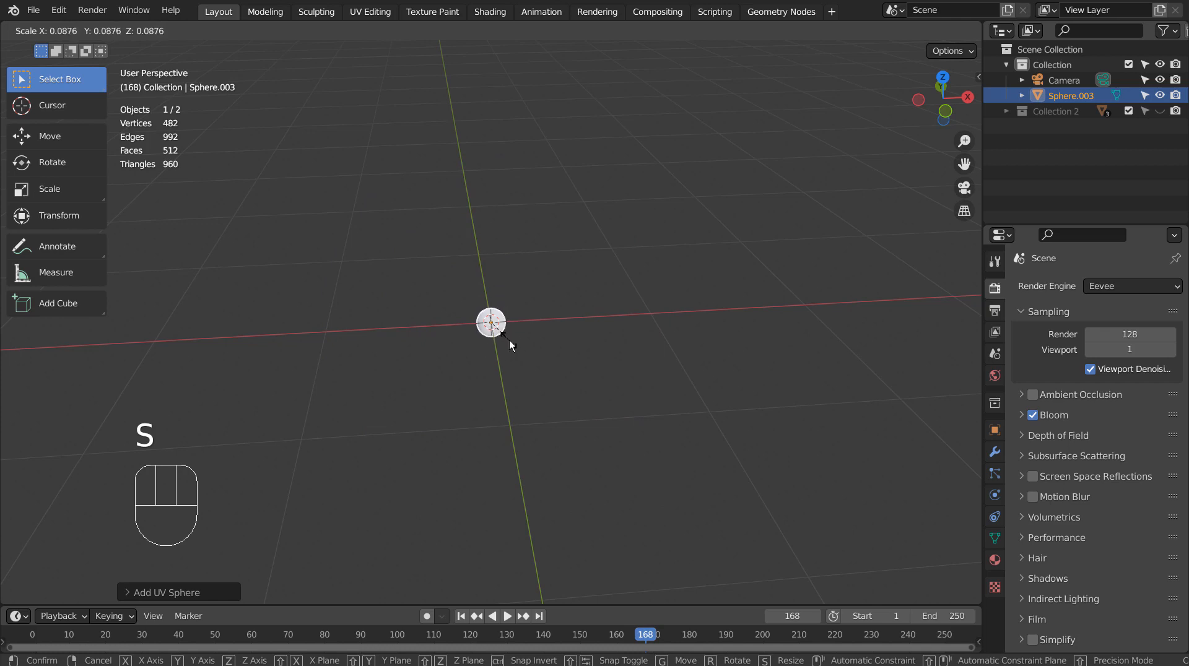
Duplicate the small sphere in place, creating Sphere.004 and Sphere.005.
{"action": "key", "text": "shift+d"}
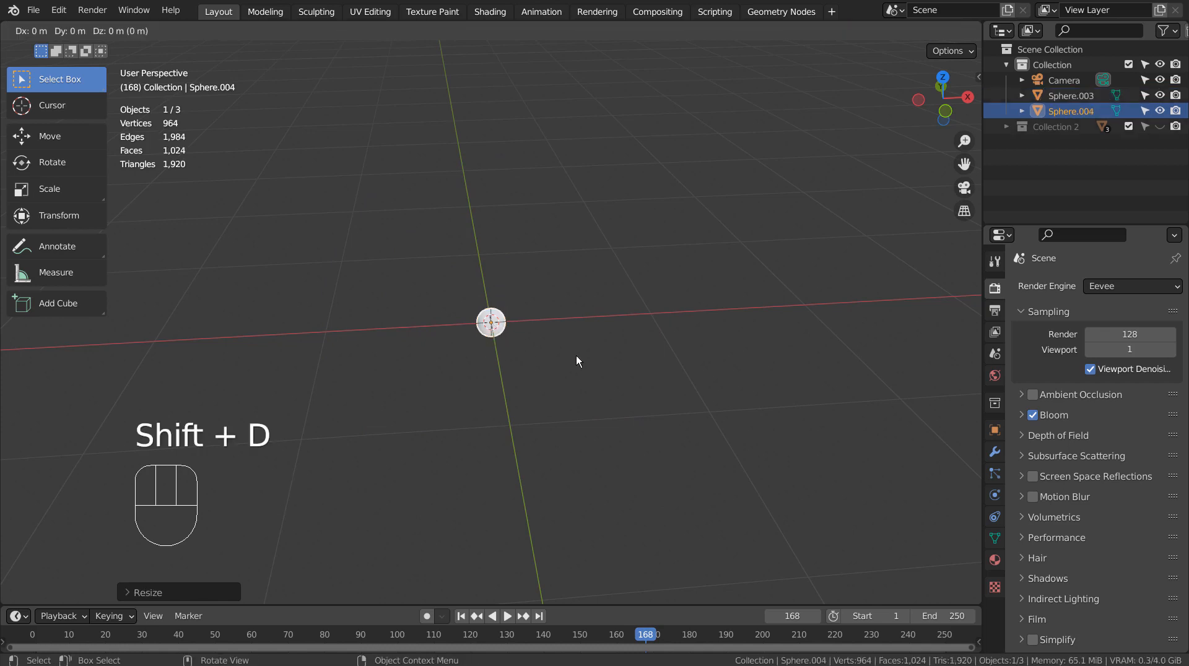
{"action": "key", "text": "shift+d"}
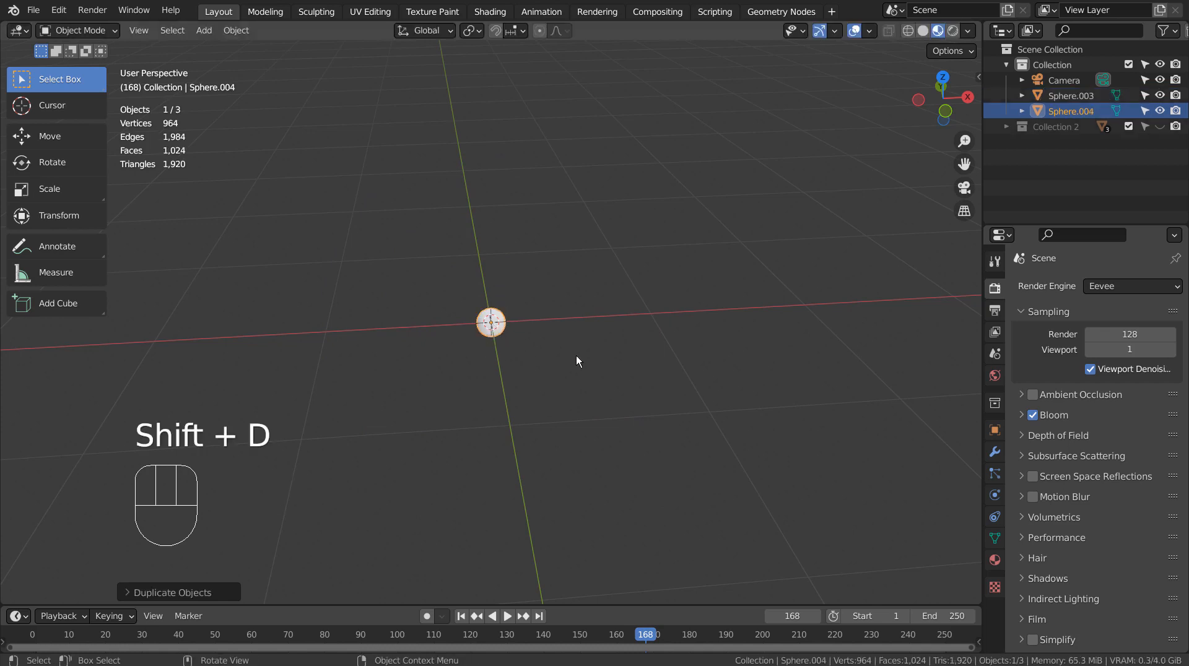
{"action": "key", "text": "shift+d"}
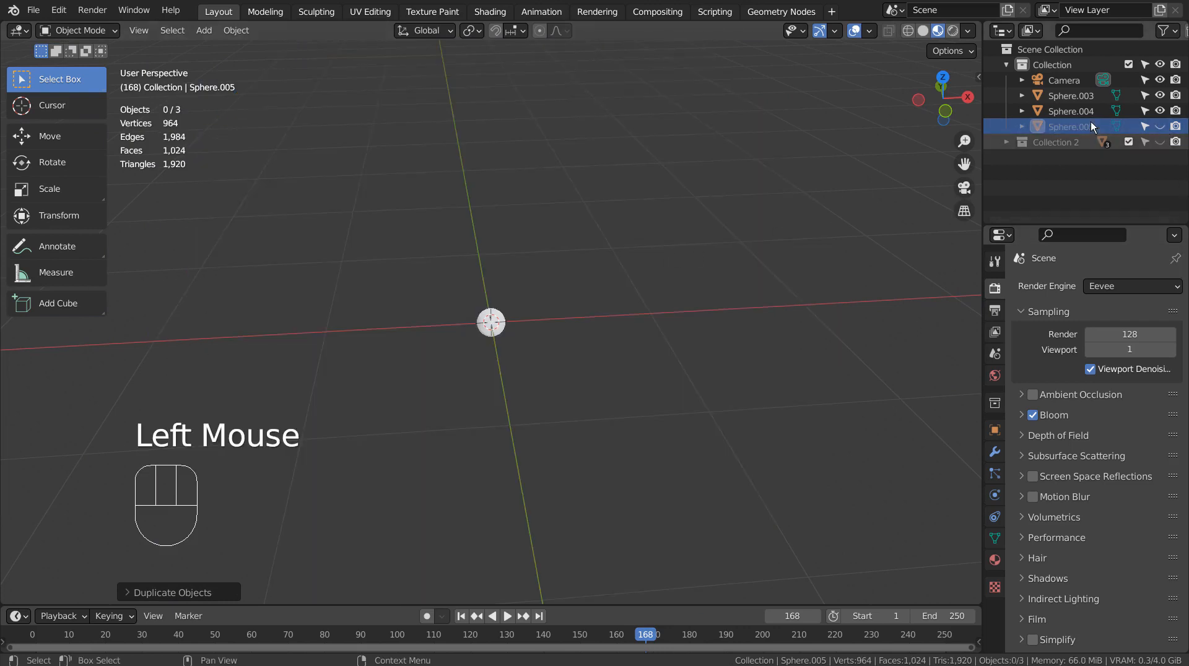
Give Sphere.004 Material.001, a yellow Emission at strength 30, in the Shading workspace.
{"action": "left_click", "coordinate": [1069, 95]}
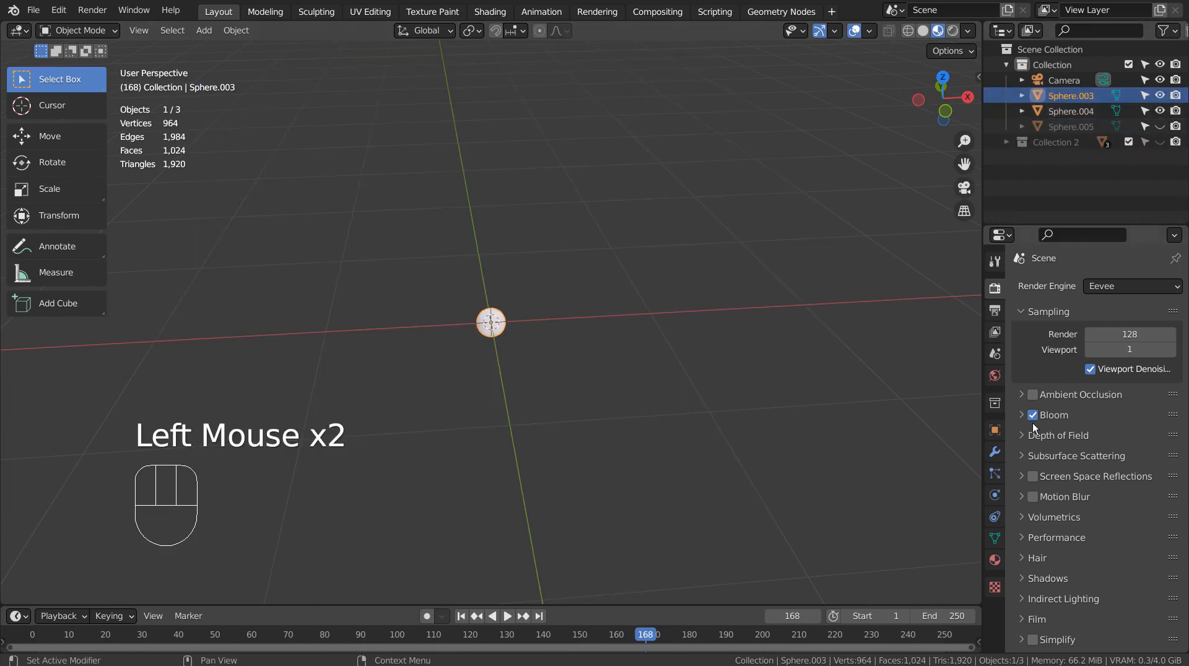
{"action": "left_click", "coordinate": [1070, 111]}
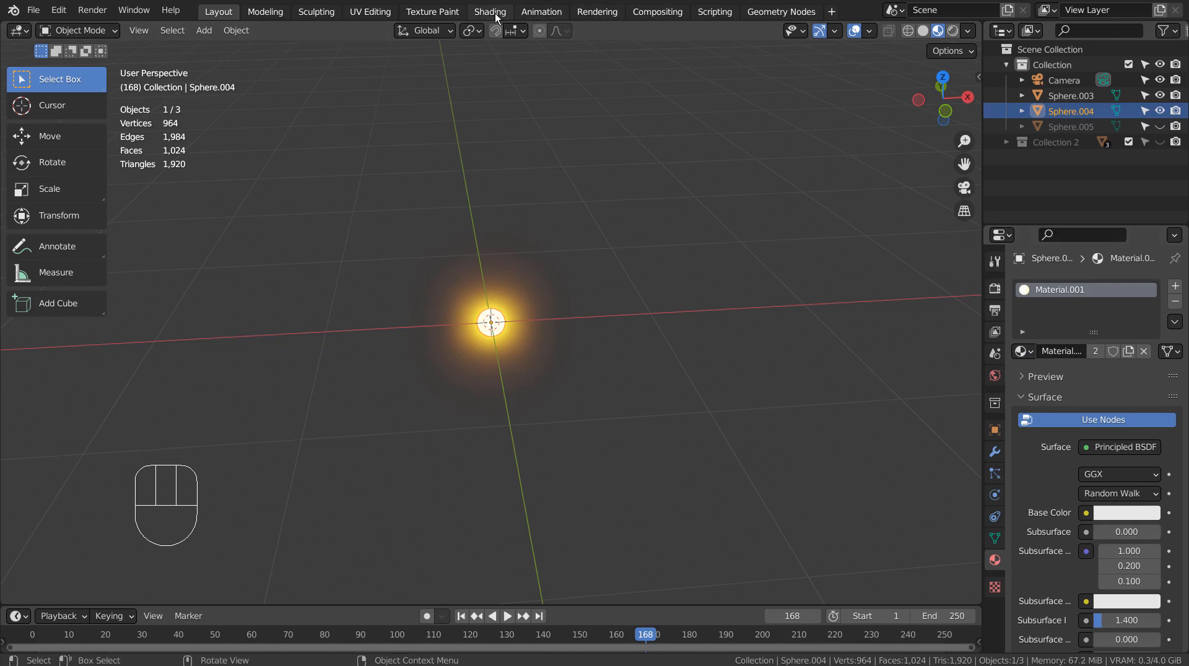
{"action": "left_click", "coordinate": [490, 11]}
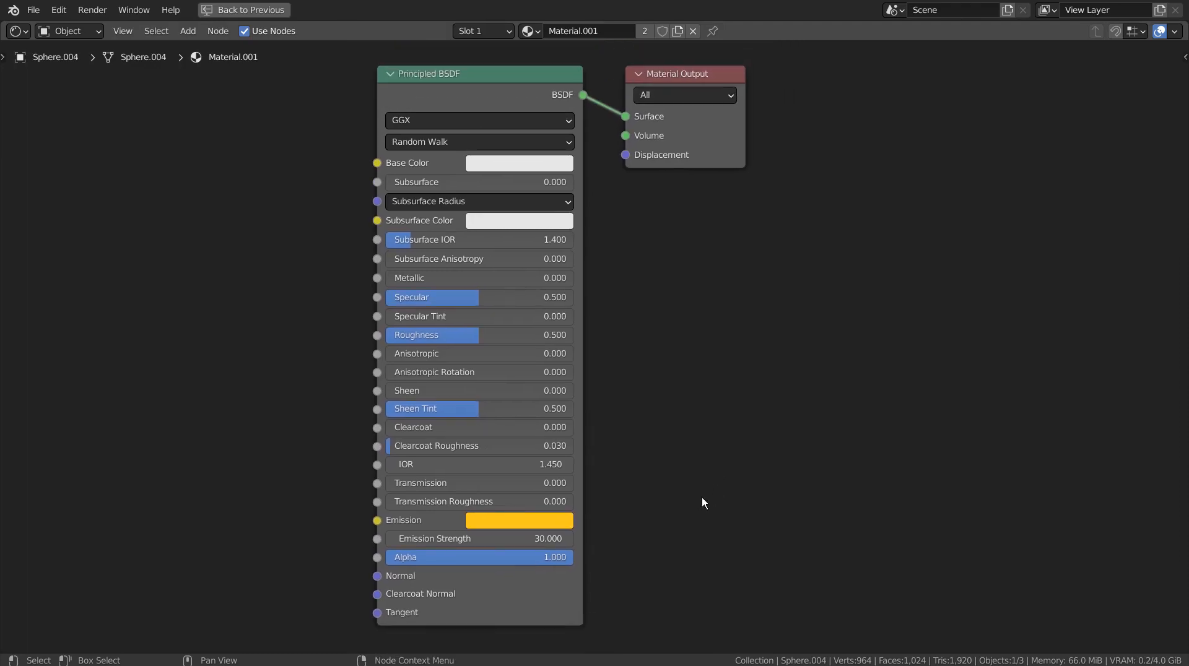
{"action": "mouse_move", "coordinate": [443, 505]}
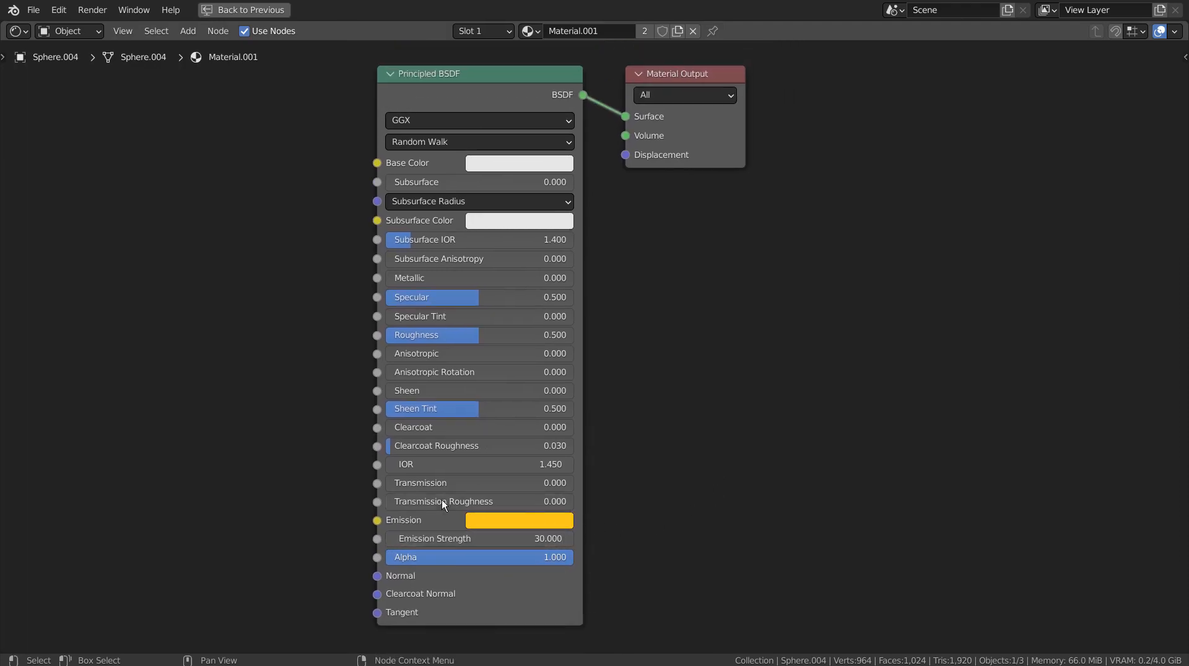
{"action": "mouse_move", "coordinate": [663, 521]}
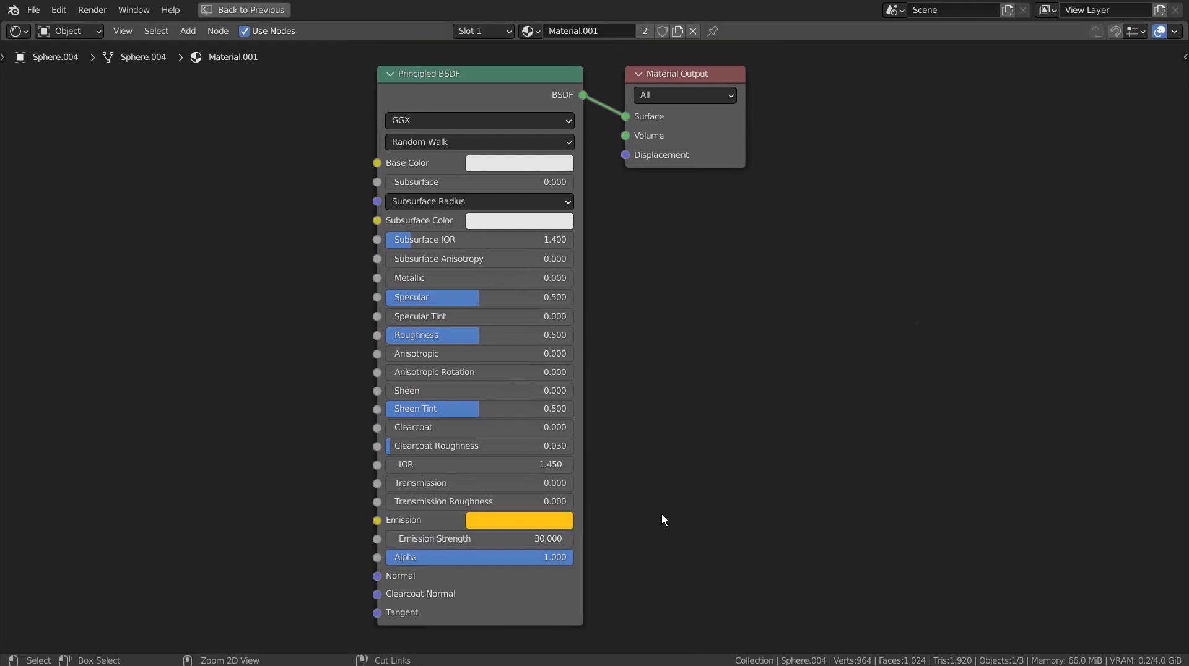
{"action": "left_click", "coordinate": [490, 11]}
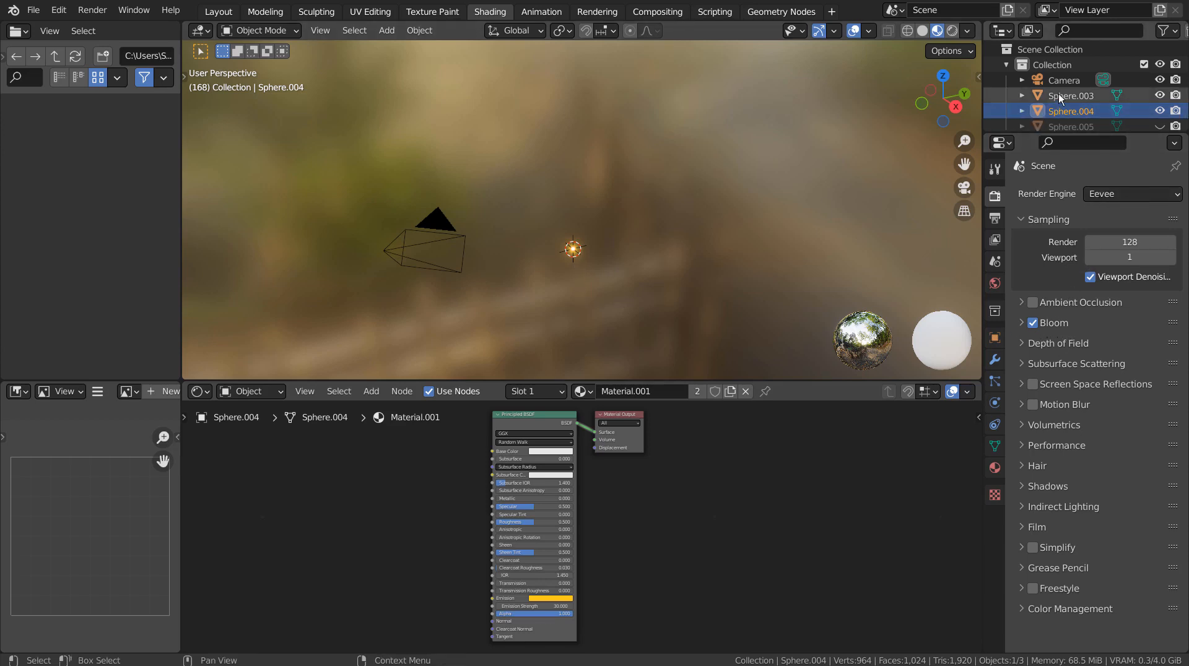
Rename Sphere.003, Sphere.004 and Sphere.005 to emitter, particles and volume.
{"action": "left_click", "coordinate": [1070, 94]}
{"action": "type", "text": "emit"}
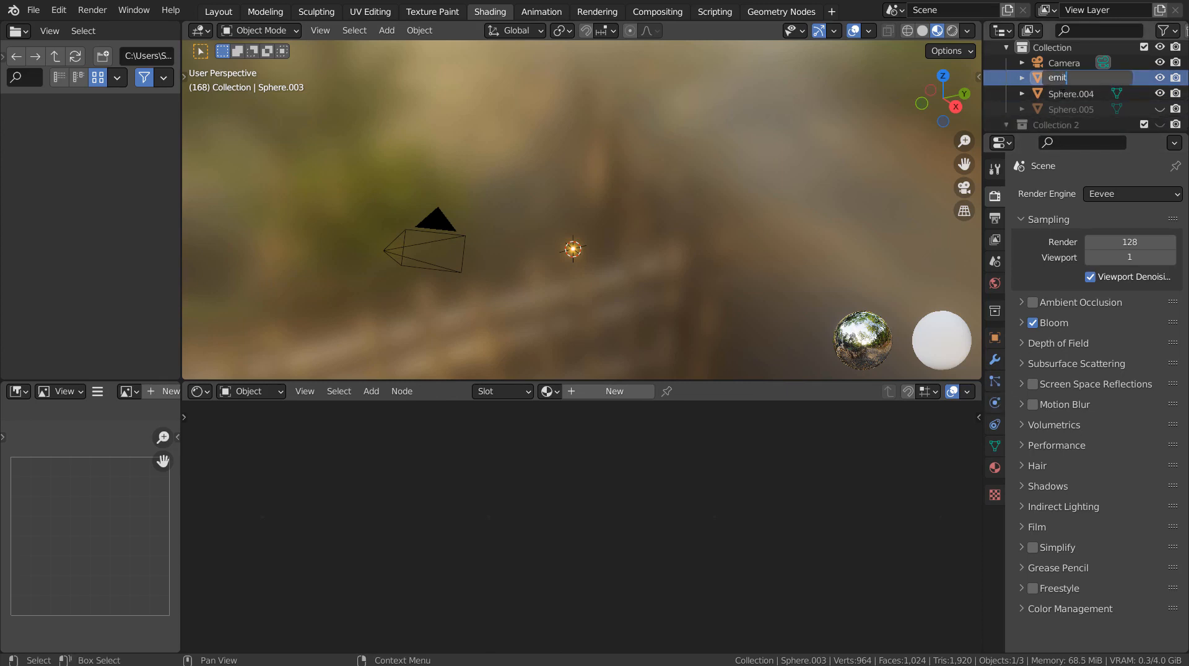
{"action": "left_click", "coordinate": [1070, 93]}
{"action": "type", "text": "particles"}
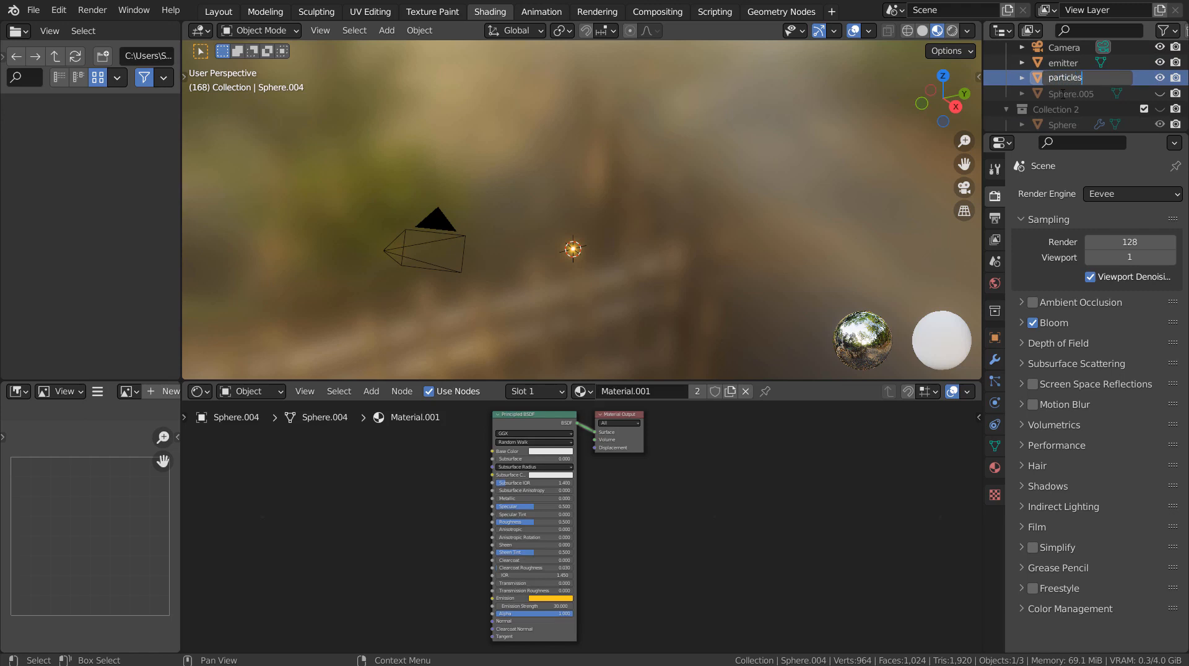
{"action": "left_click", "coordinate": [1072, 77]}
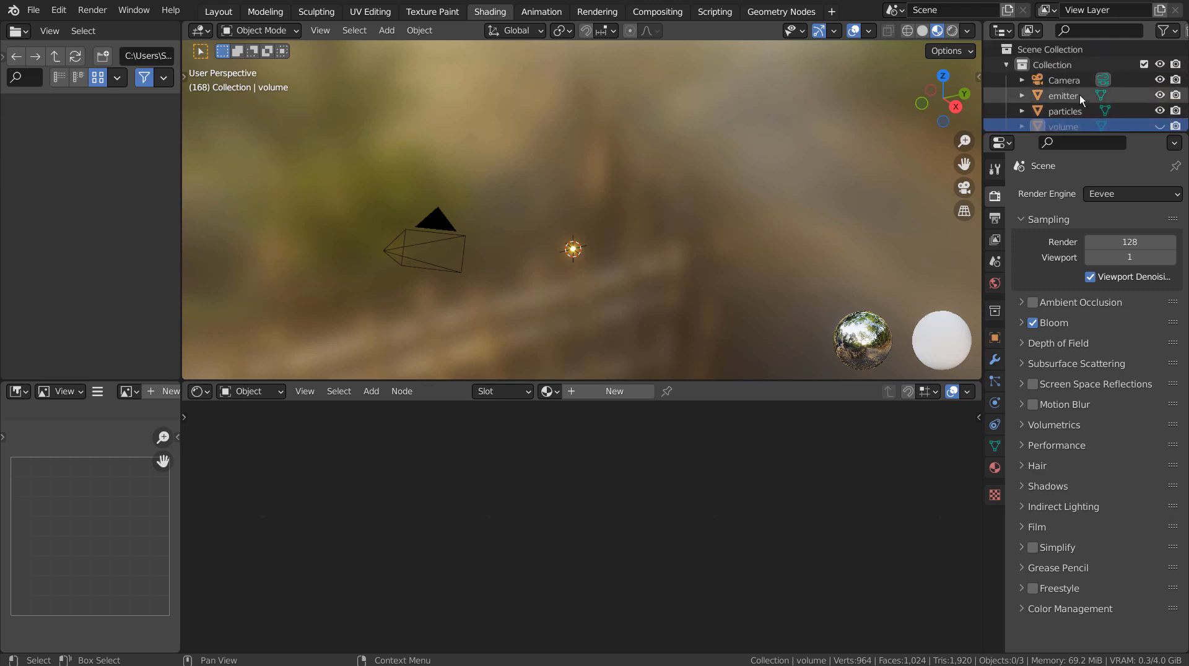
Select emitter and add a ParticleSystem with default 1000 particles over frames 1–250.
{"action": "left_click", "coordinate": [1064, 95]}
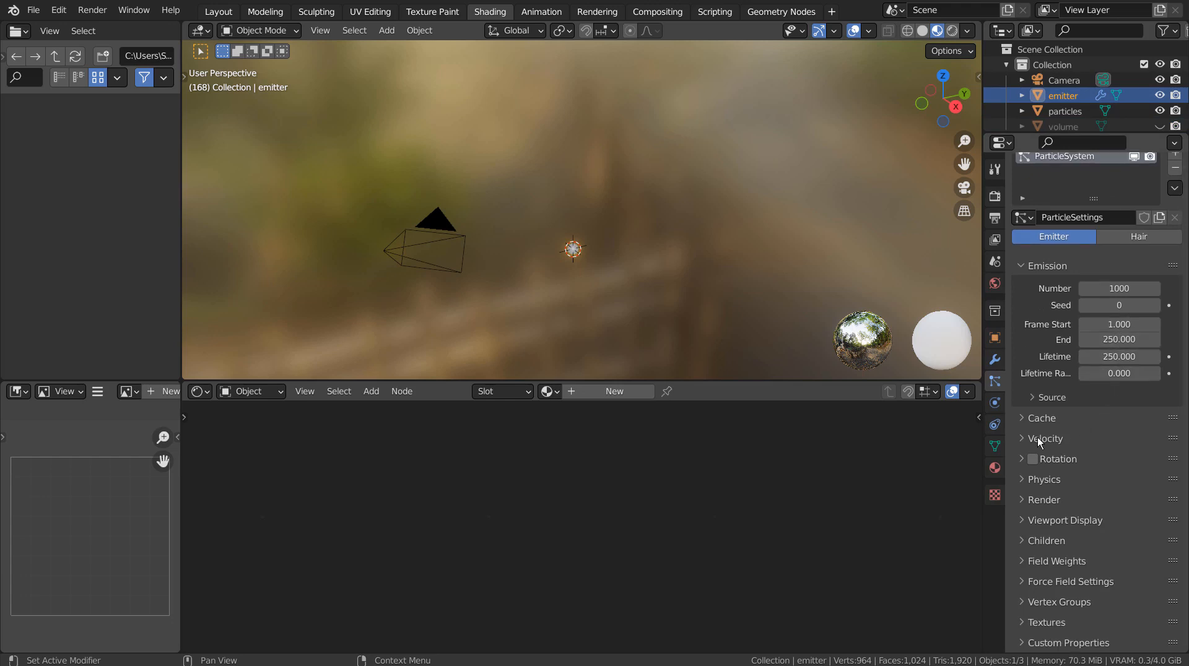
{"action": "mouse_move", "coordinate": [1028, 485]}
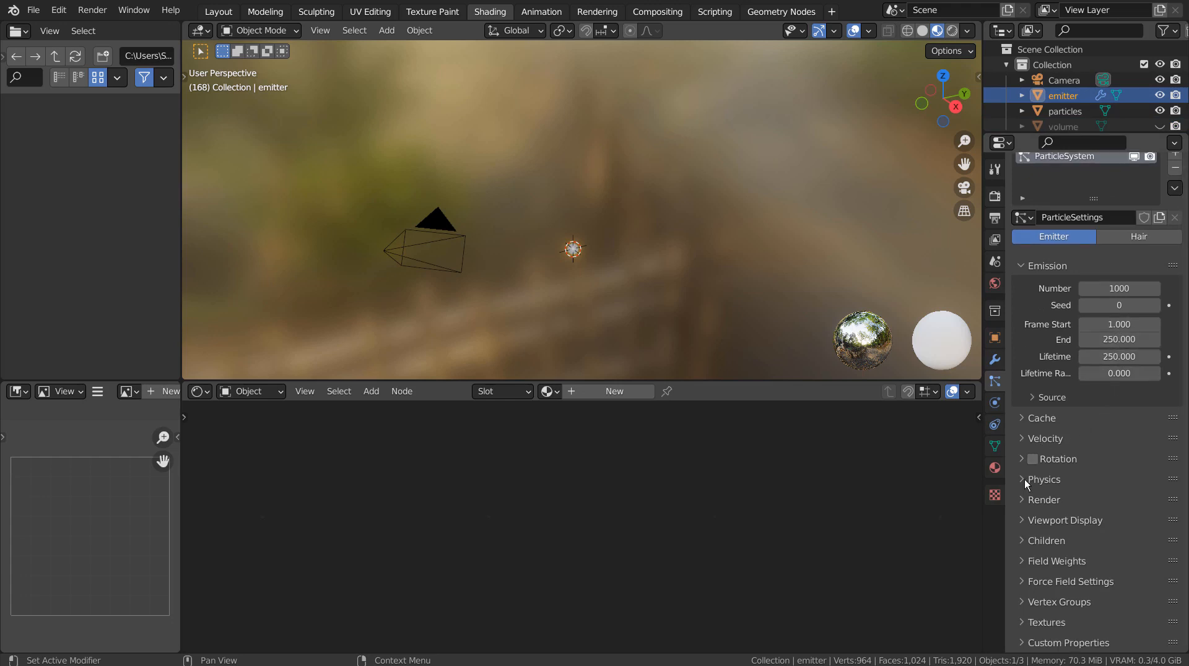
Set the emitter's Render As to Object, using 'particles' as the instance object.
{"action": "left_click", "coordinate": [1044, 500]}
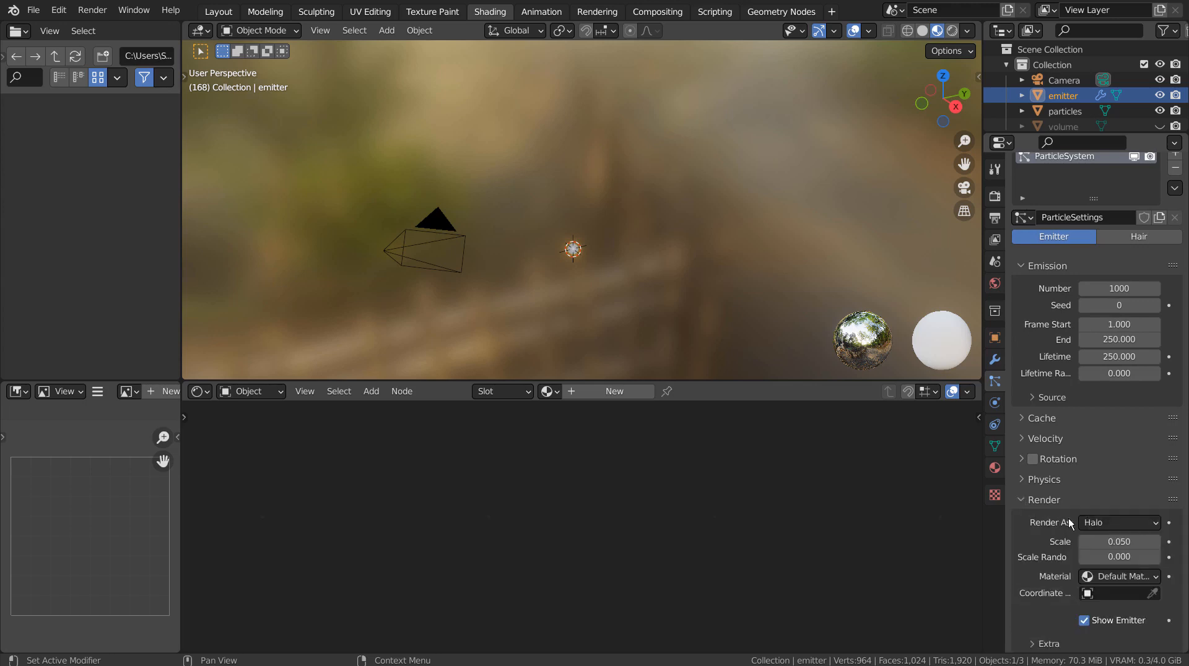
{"action": "left_click", "coordinate": [1119, 523]}
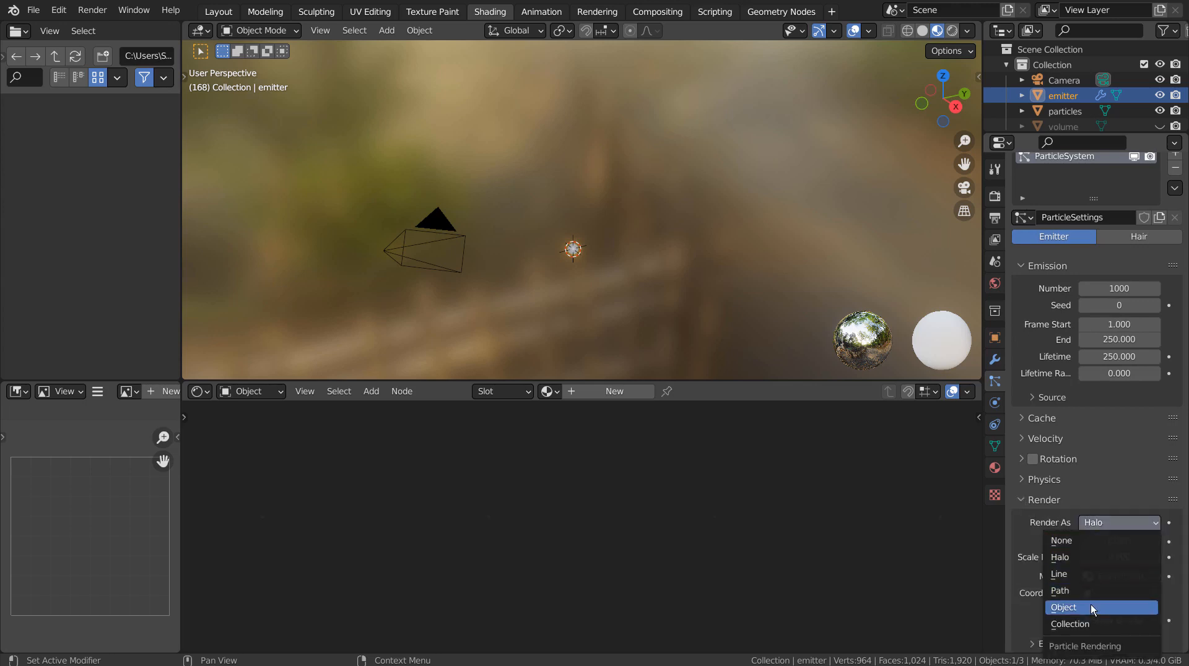
{"action": "left_click", "coordinate": [1064, 608]}
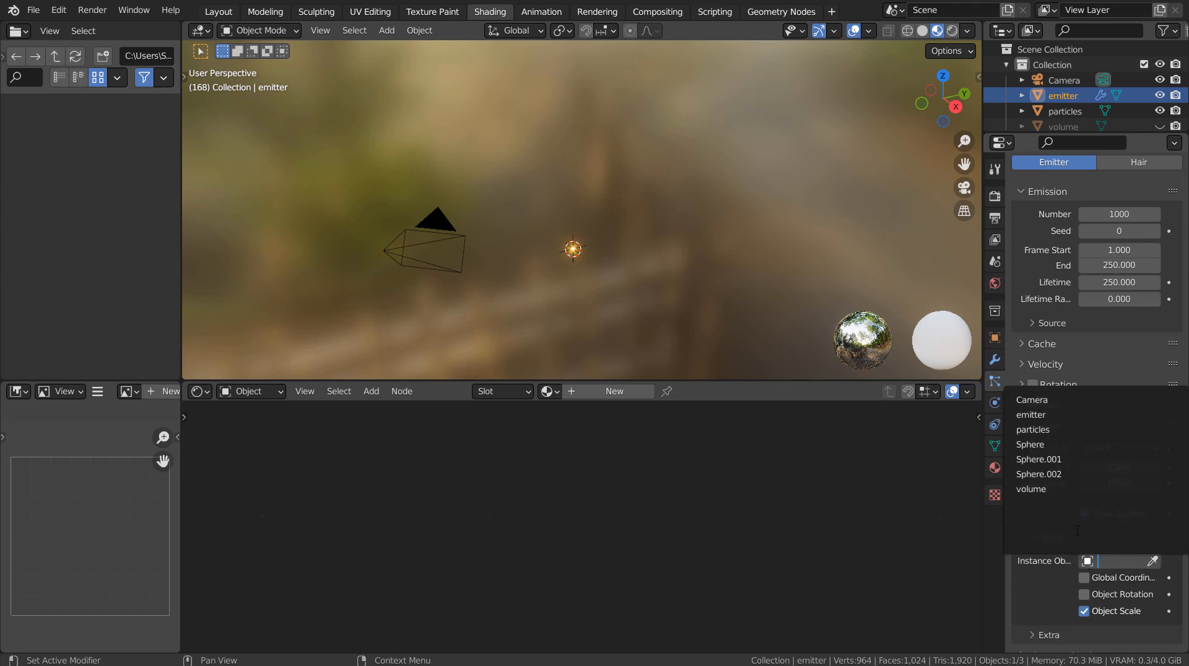
{"action": "left_click", "coordinate": [1039, 474]}
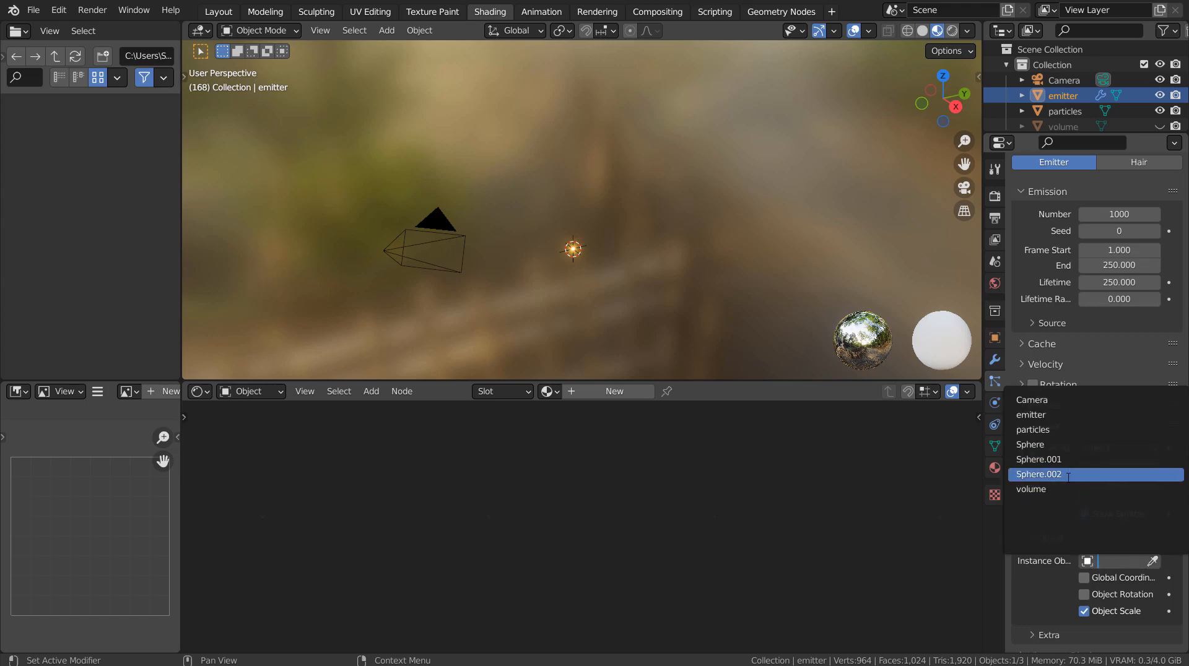
{"action": "left_click", "coordinate": [1030, 444]}
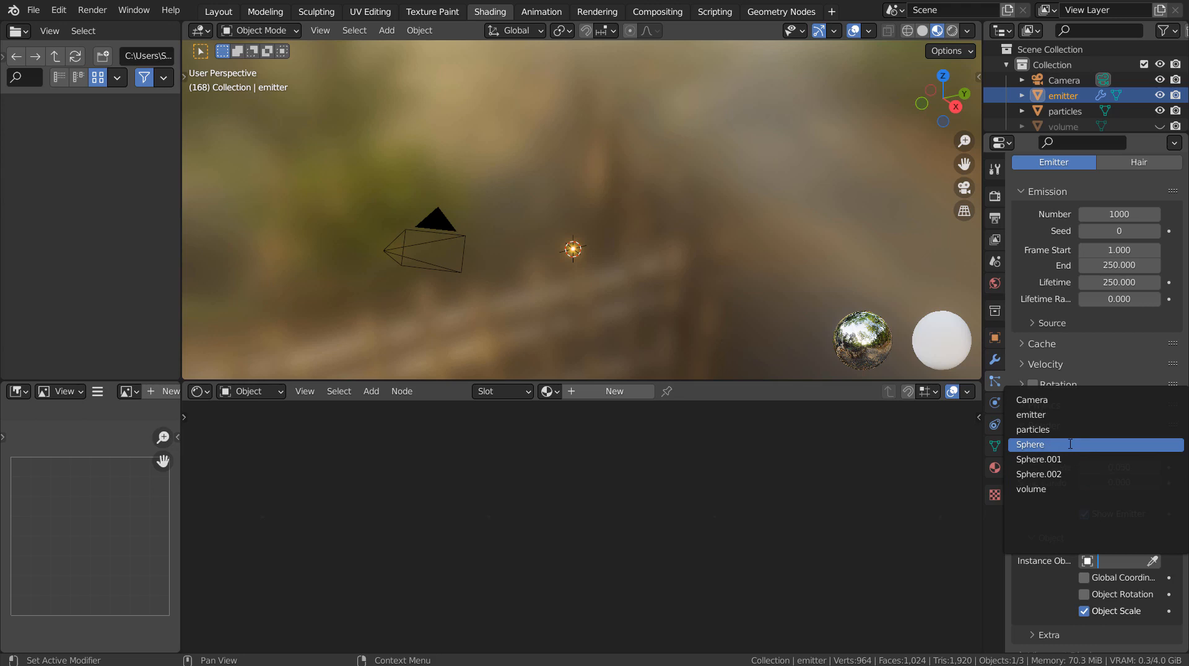
{"action": "left_click", "coordinate": [1030, 444]}
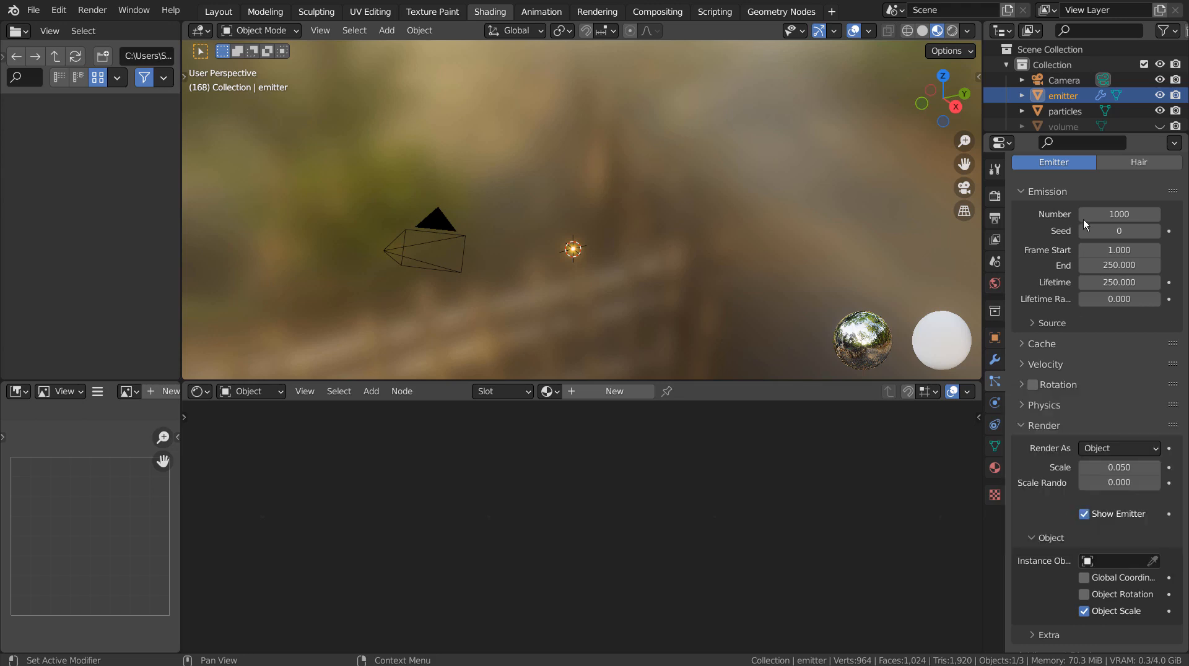
{"action": "scroll", "scroll_direction": "down", "scroll_amount": 3}
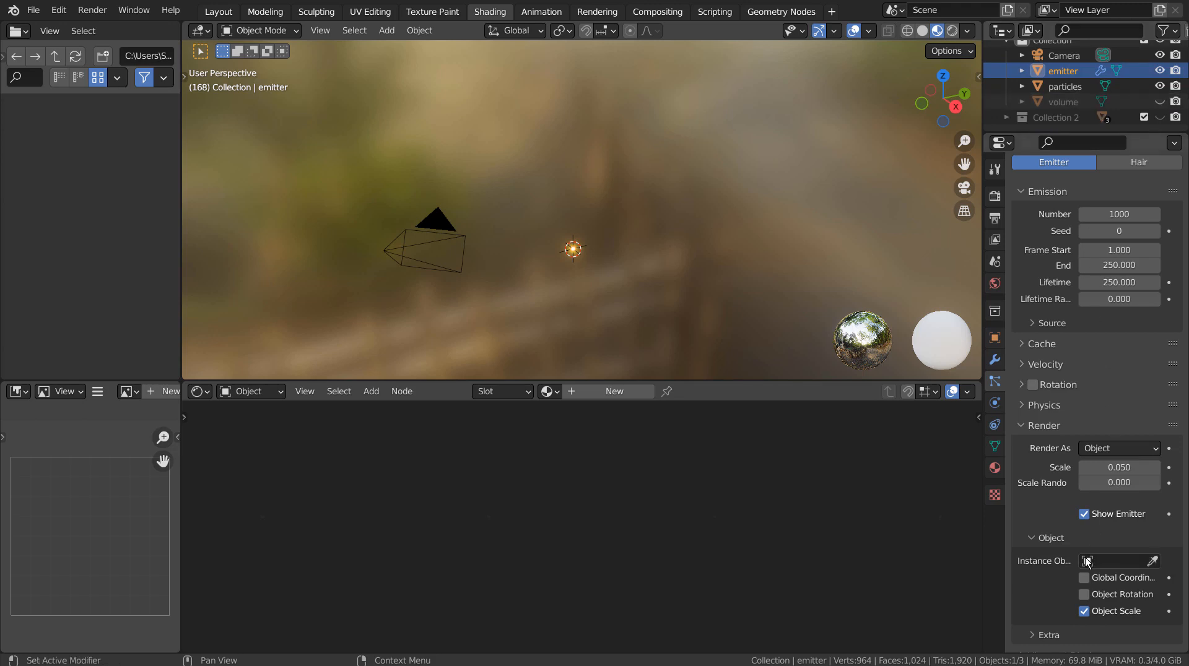
{"action": "left_click", "coordinate": [1114, 561]}
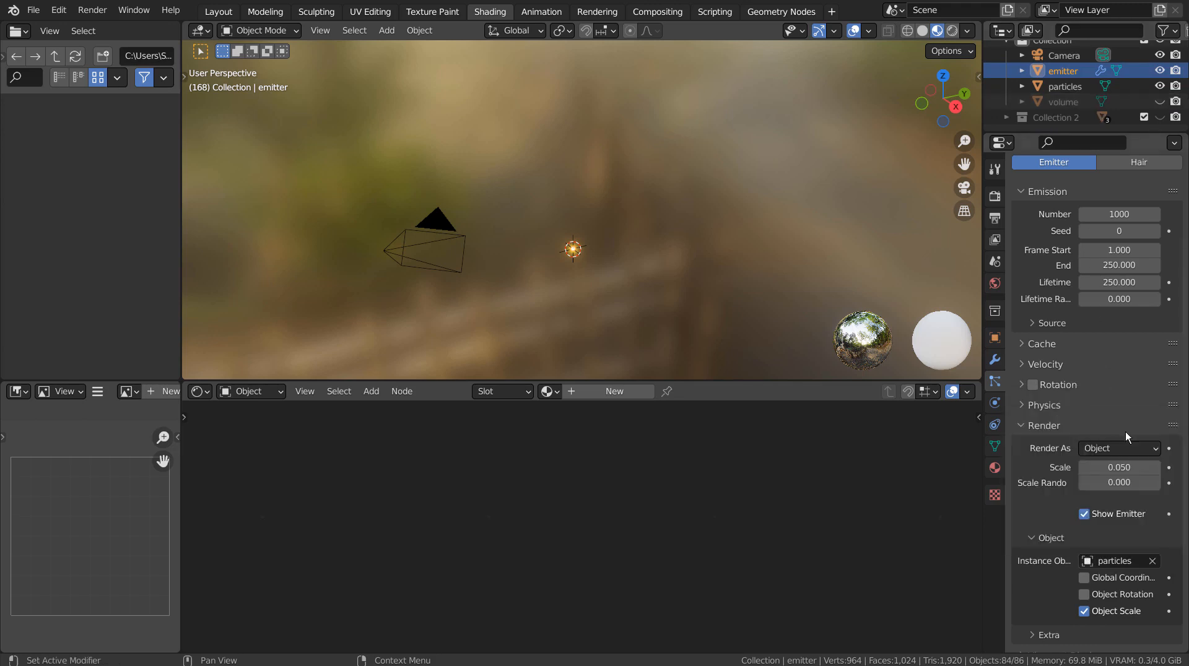
{"action": "scroll", "scroll_direction": "down", "scroll_amount": 3}
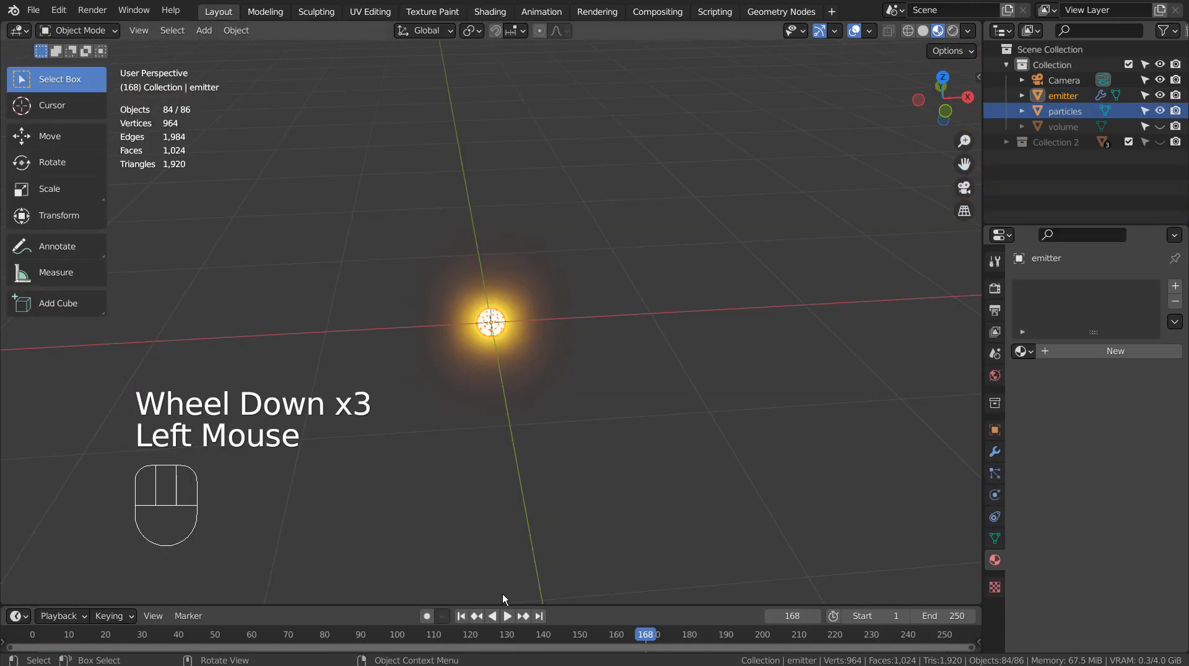
Play the animation and zoom around to watch particles falling below the emitter.
{"action": "left_click", "coordinate": [506, 616]}
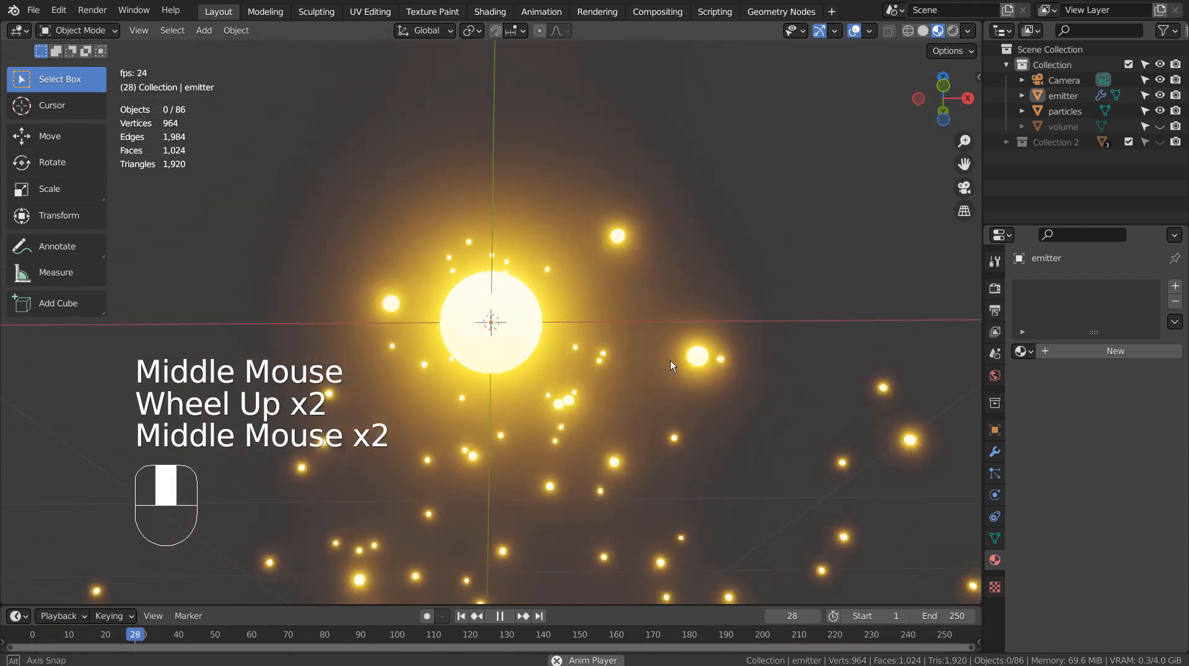
{"action": "scroll", "scroll_direction": "down", "scroll_amount": 3}
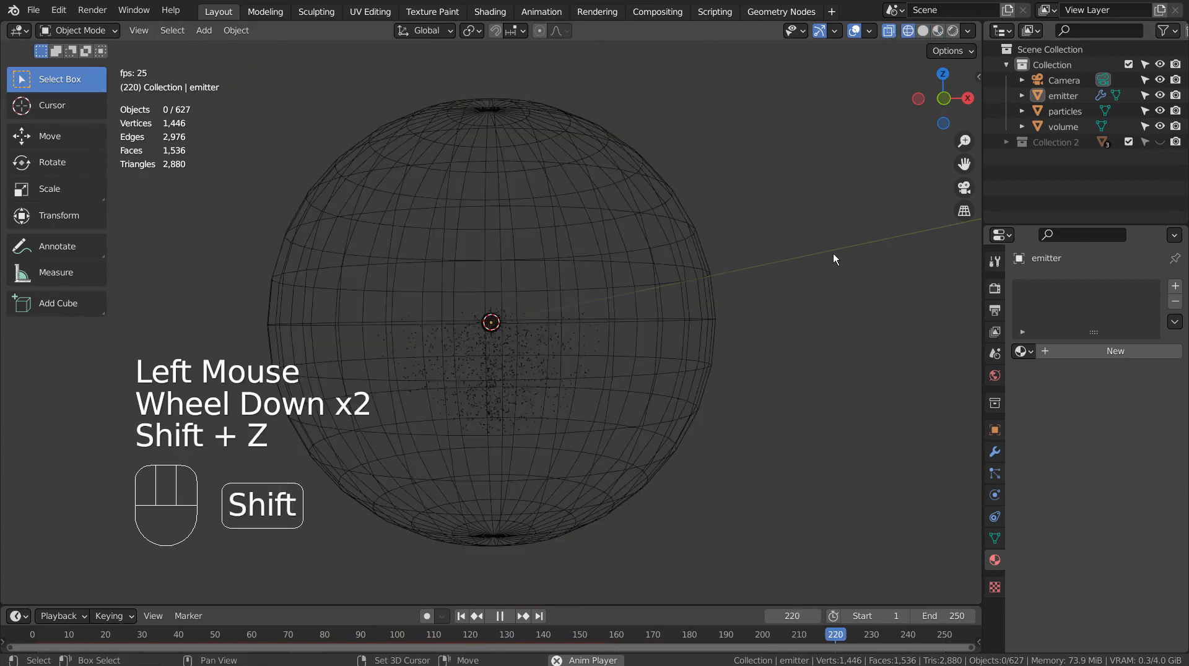
{"action": "scroll", "scroll_direction": "up", "scroll_amount": 3}
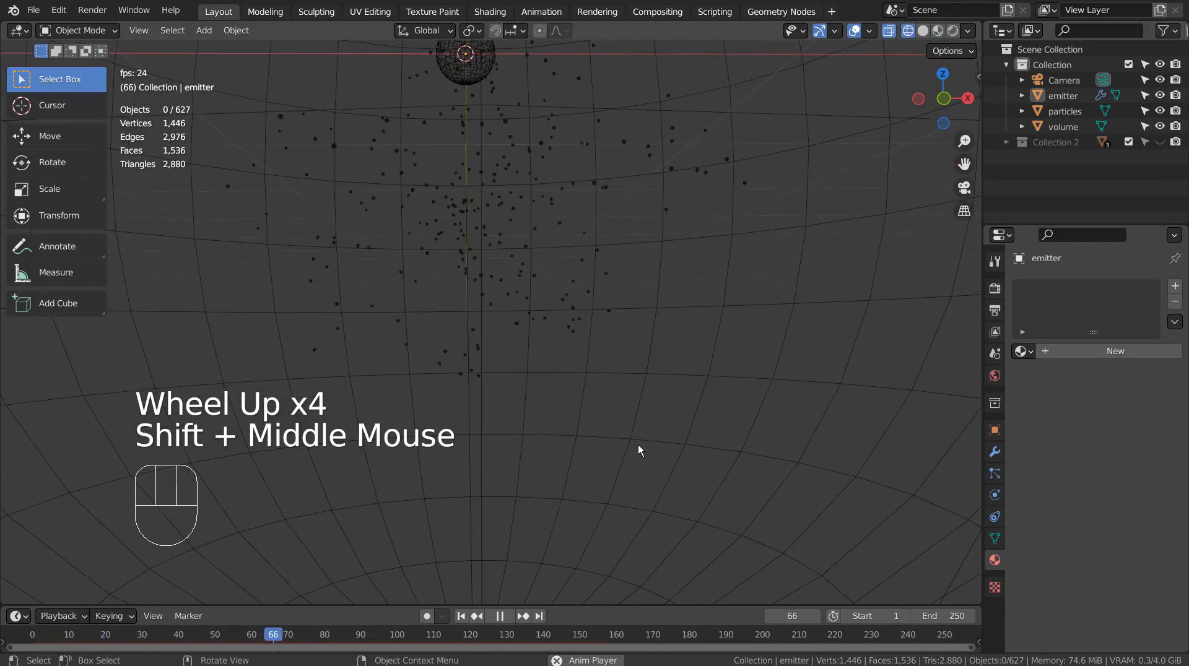
{"action": "scroll", "scroll_direction": "down", "scroll_amount": 3}
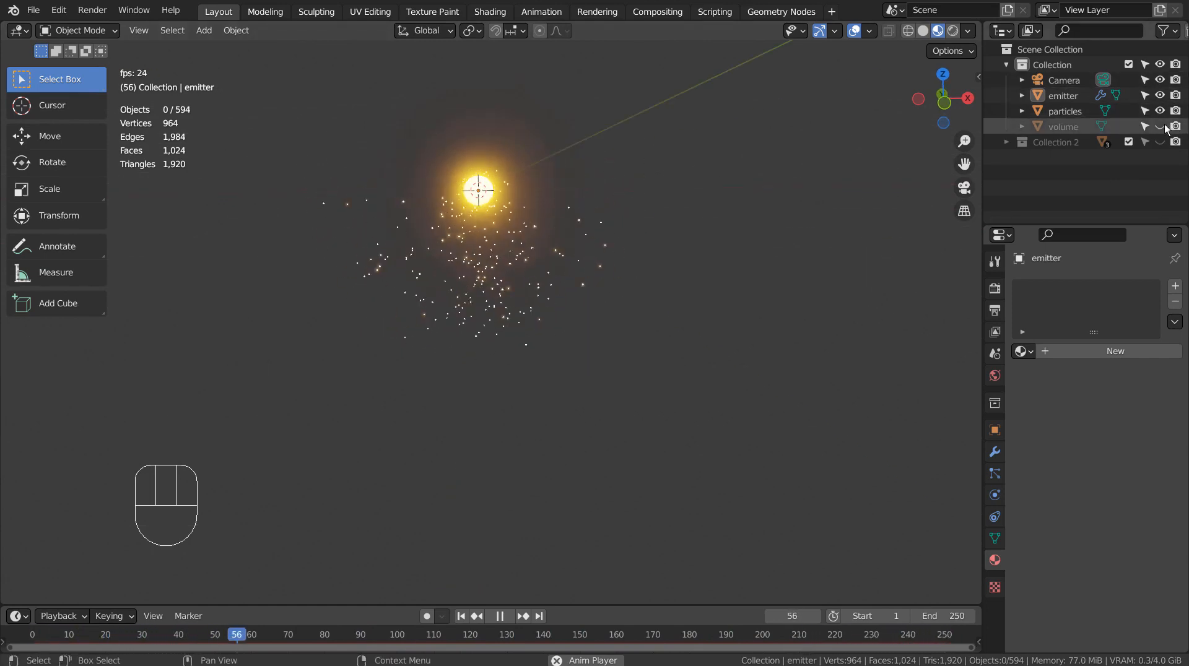
Enlarge the volume sphere around the emitter and preview the playback.
{"action": "key", "text": "s"}
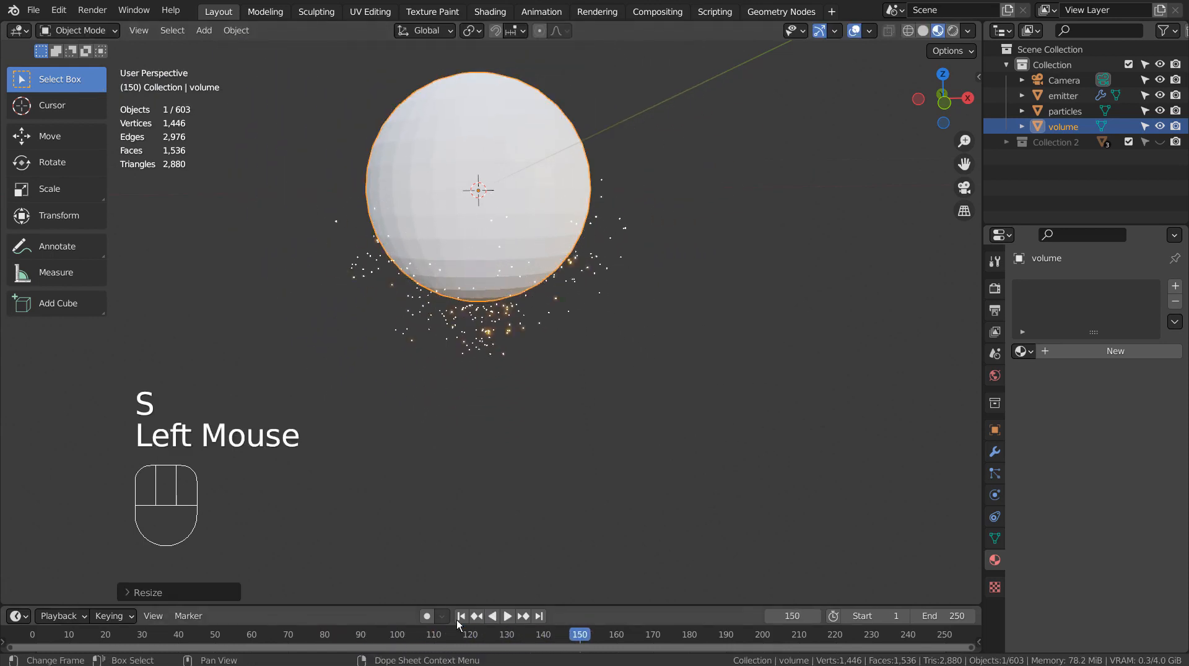
{"action": "left_click", "coordinate": [506, 615]}
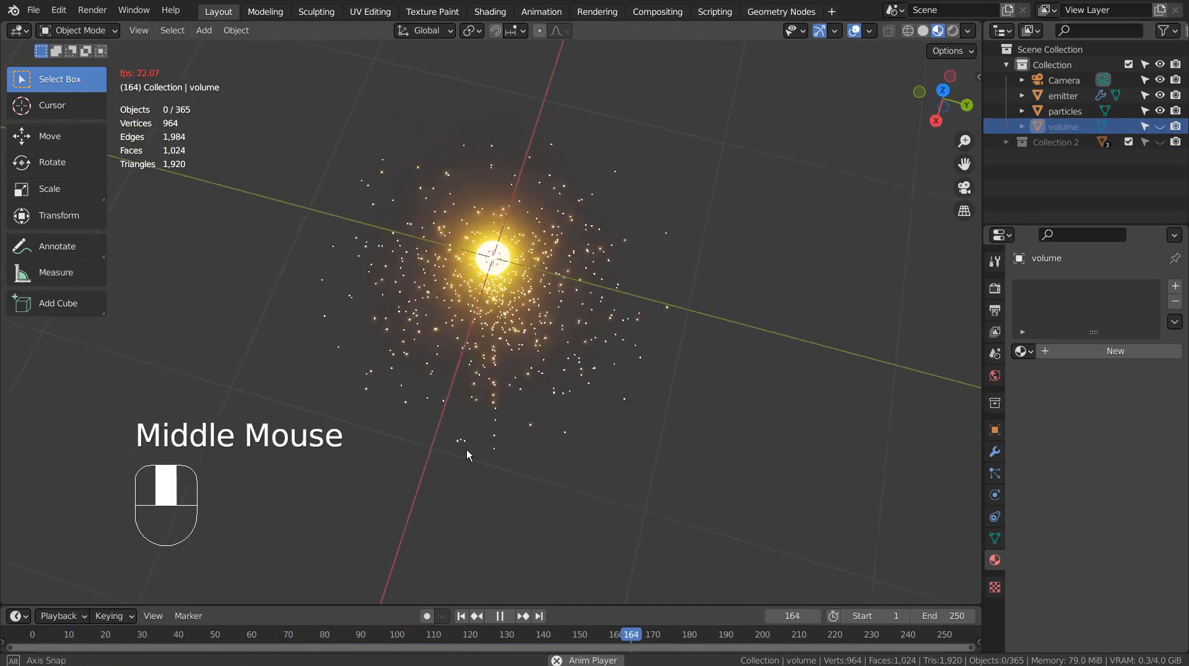
{"action": "scroll", "scroll_direction": "up", "scroll_amount": 3}
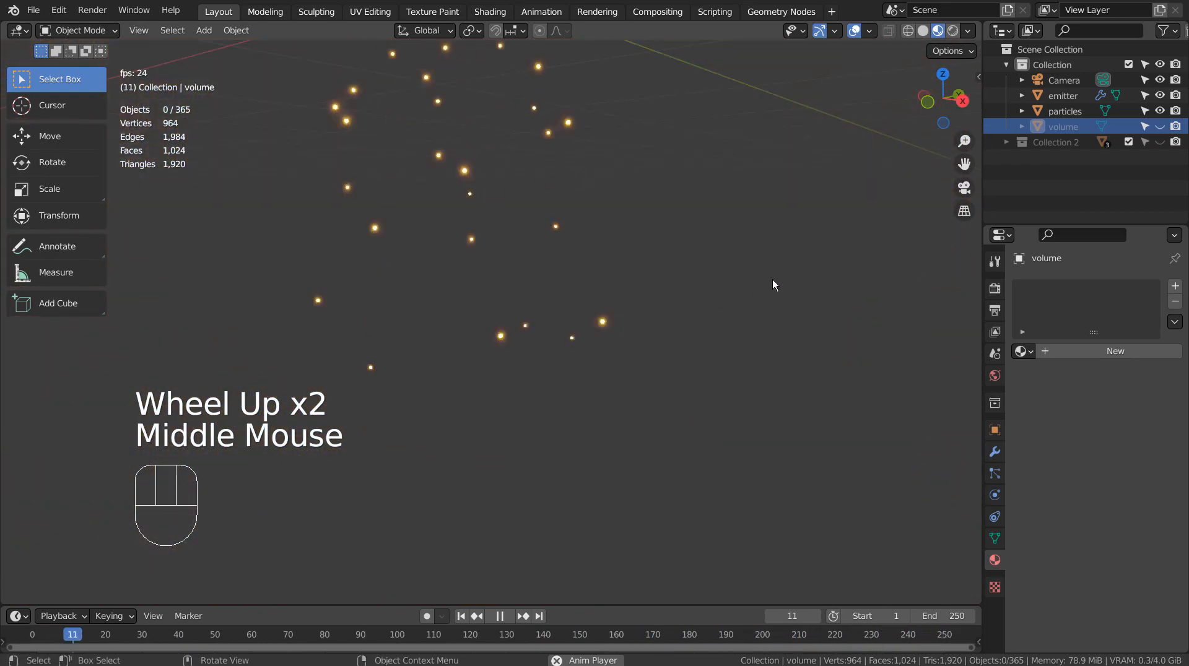
{"action": "scroll", "scroll_direction": "down", "scroll_amount": 3}
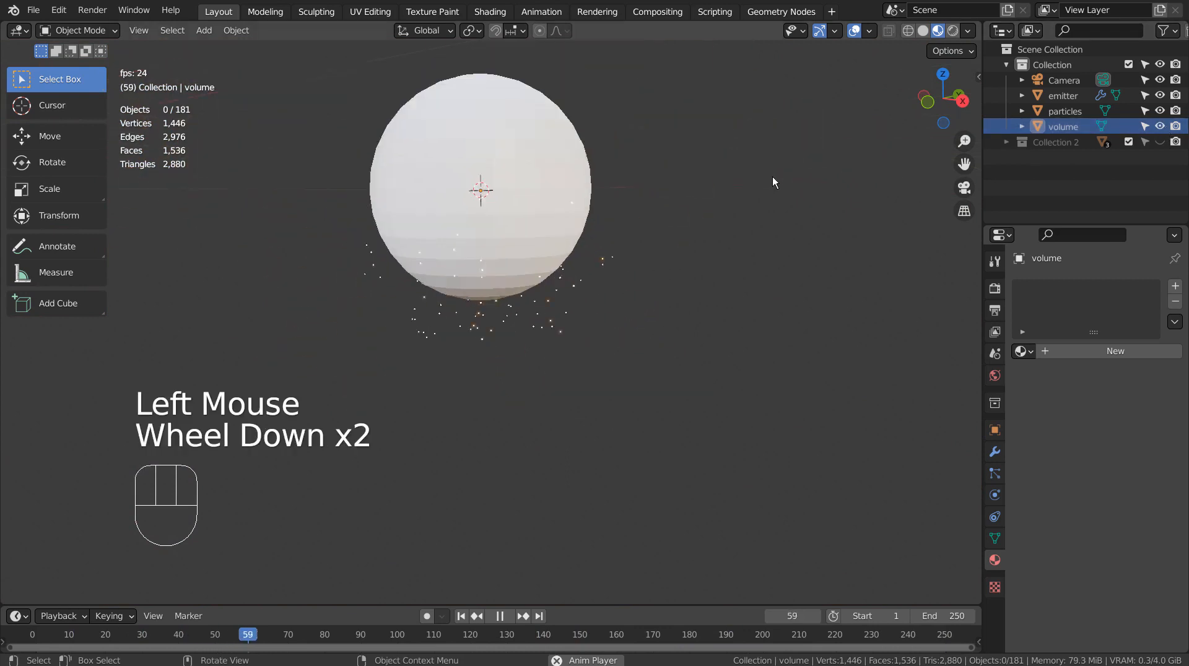
{"action": "key", "text": "s"}
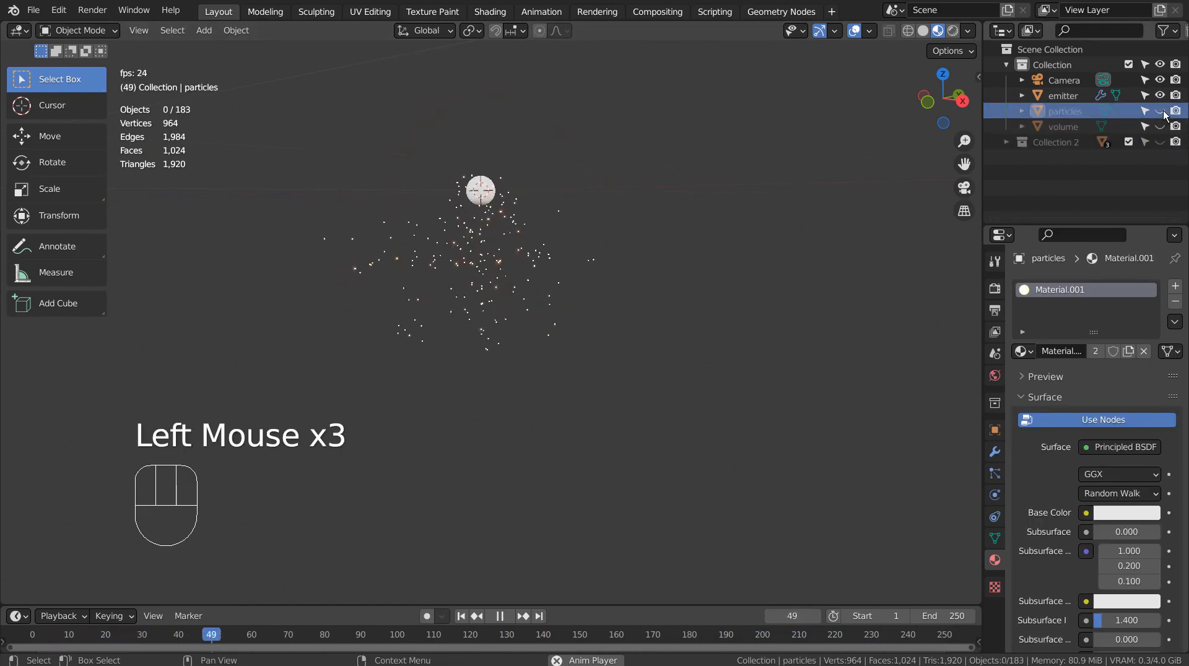
Hide the 'particles' template object and resize the emitter while playback continues.
{"action": "left_click", "coordinate": [1064, 95]}
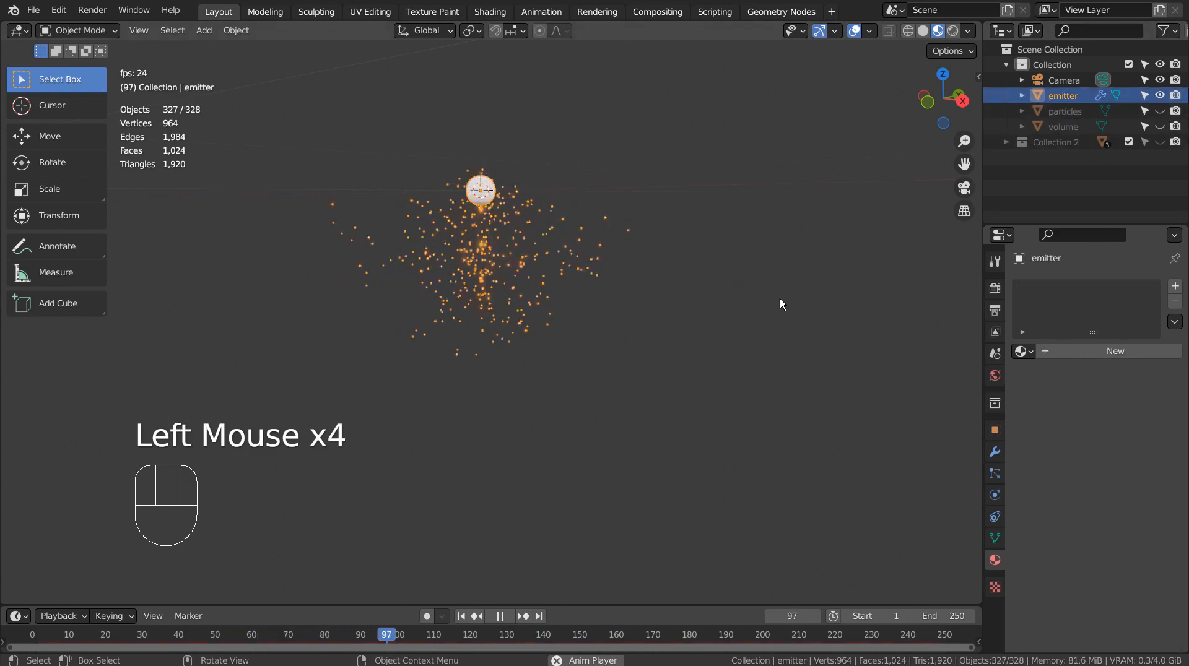
{"action": "key", "text": "s"}
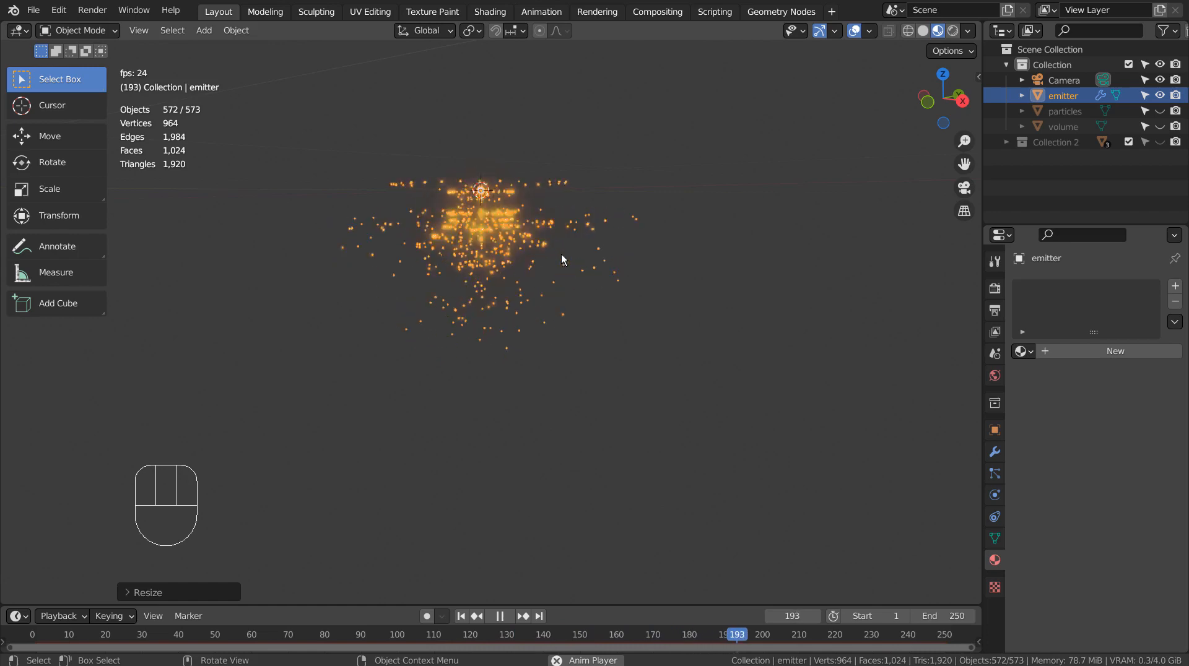
{"action": "scroll", "scroll_direction": "up", "scroll_amount": 3}
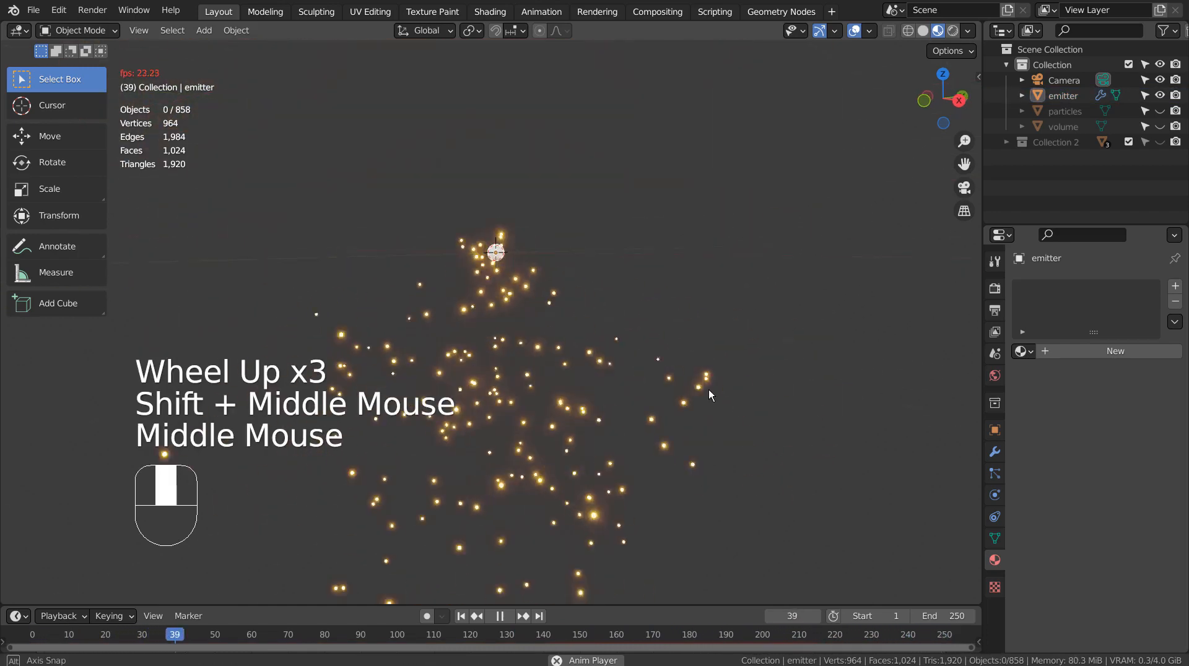
{"action": "scroll", "scroll_direction": "down", "scroll_amount": 3}
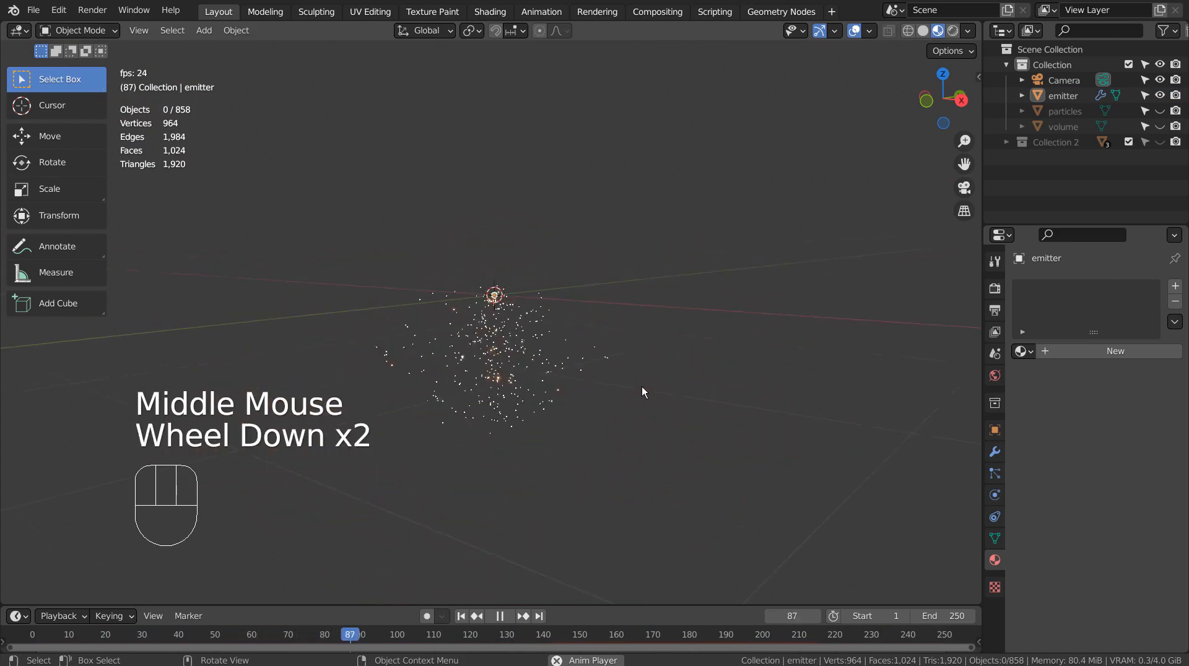
{"action": "scroll", "scroll_direction": "down", "scroll_amount": 3}
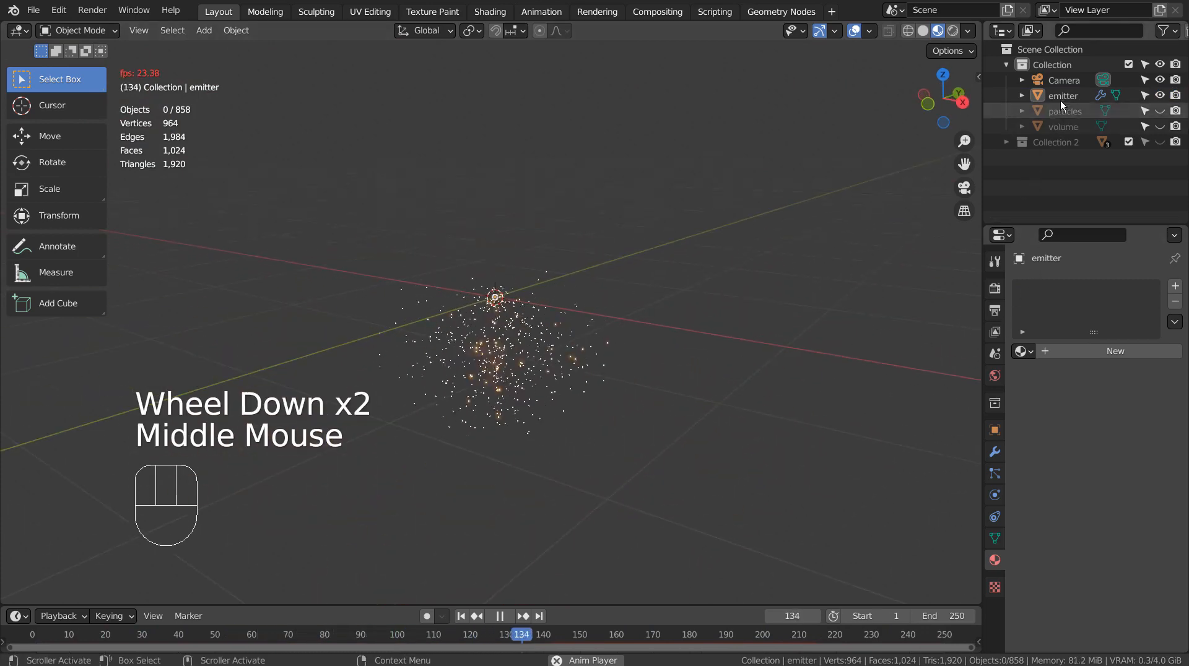
Raise the emitter particles' render scale from 0.050 to 0.250.
{"action": "double_click", "coordinate": [1064, 94]}
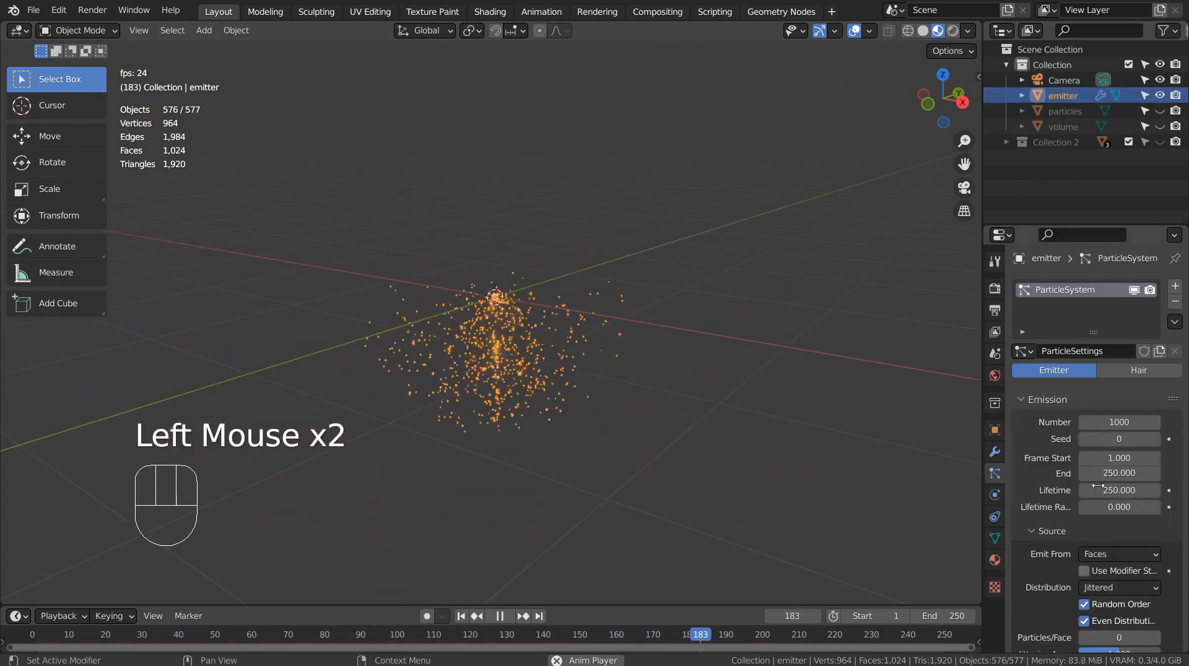
{"action": "scroll", "scroll_direction": "down", "scroll_amount": 3}
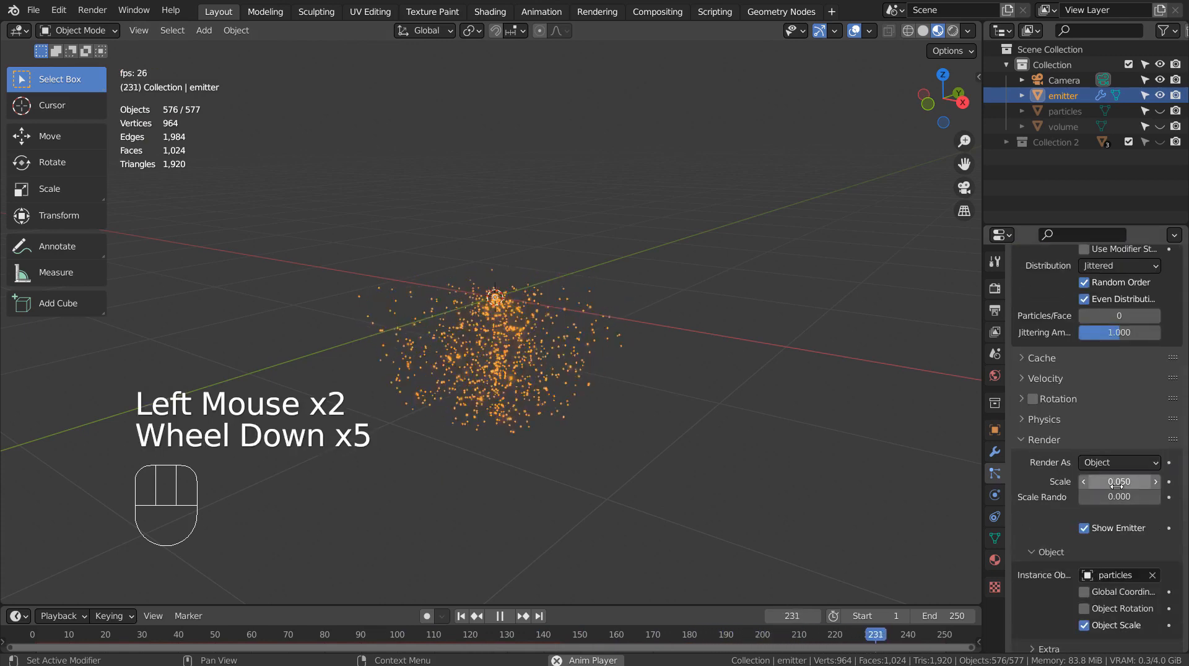
{"action": "left_click", "coordinate": [1119, 481]}
{"action": "type", "text": "0.500"}
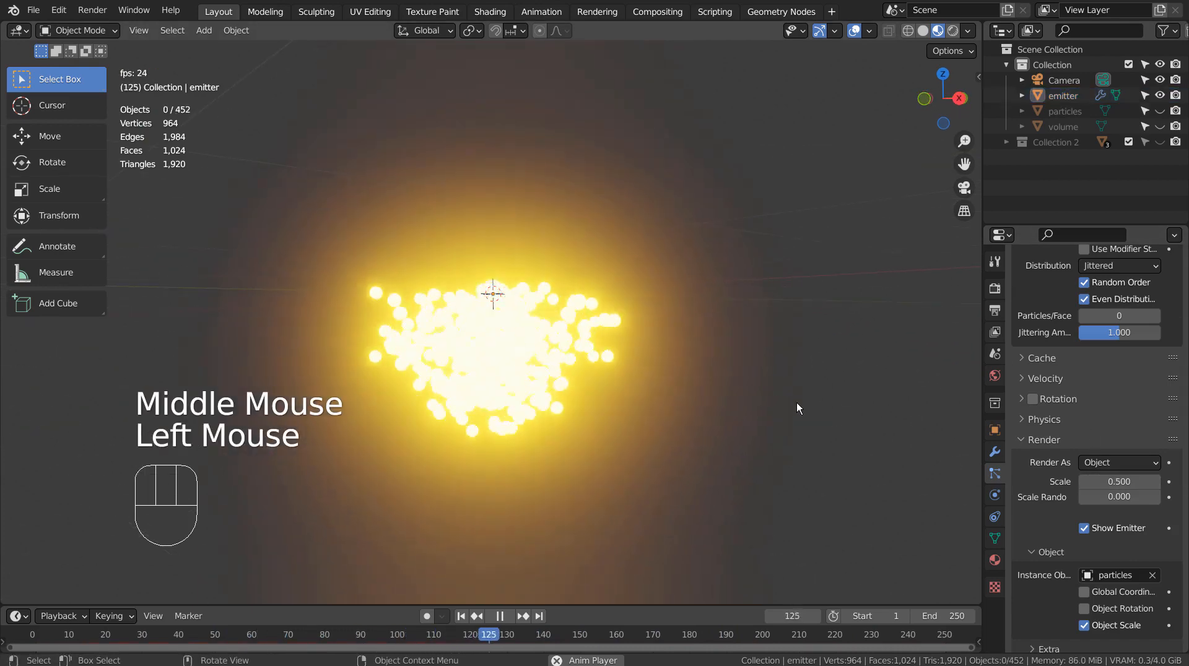
{"action": "double_click", "coordinate": [1119, 481]}
{"action": "type", "text": "0.250"}
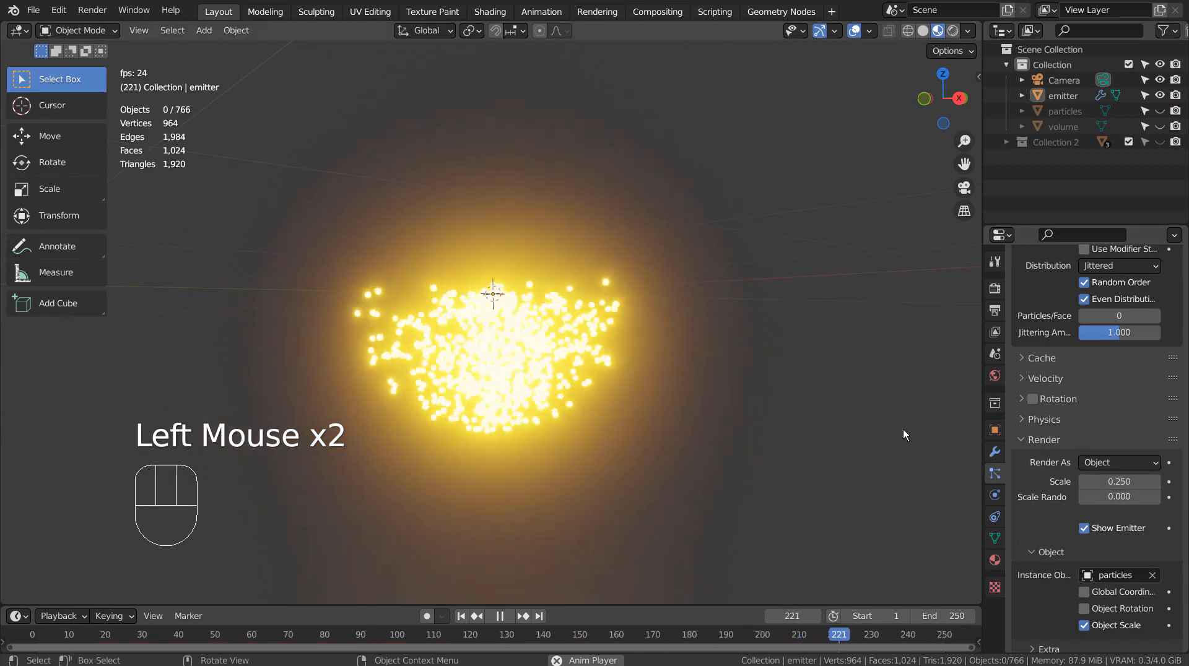
Set the Gravity field weight to 0 and replay the animation from the first frame.
{"action": "scroll", "scroll_direction": "down", "scroll_amount": 3}
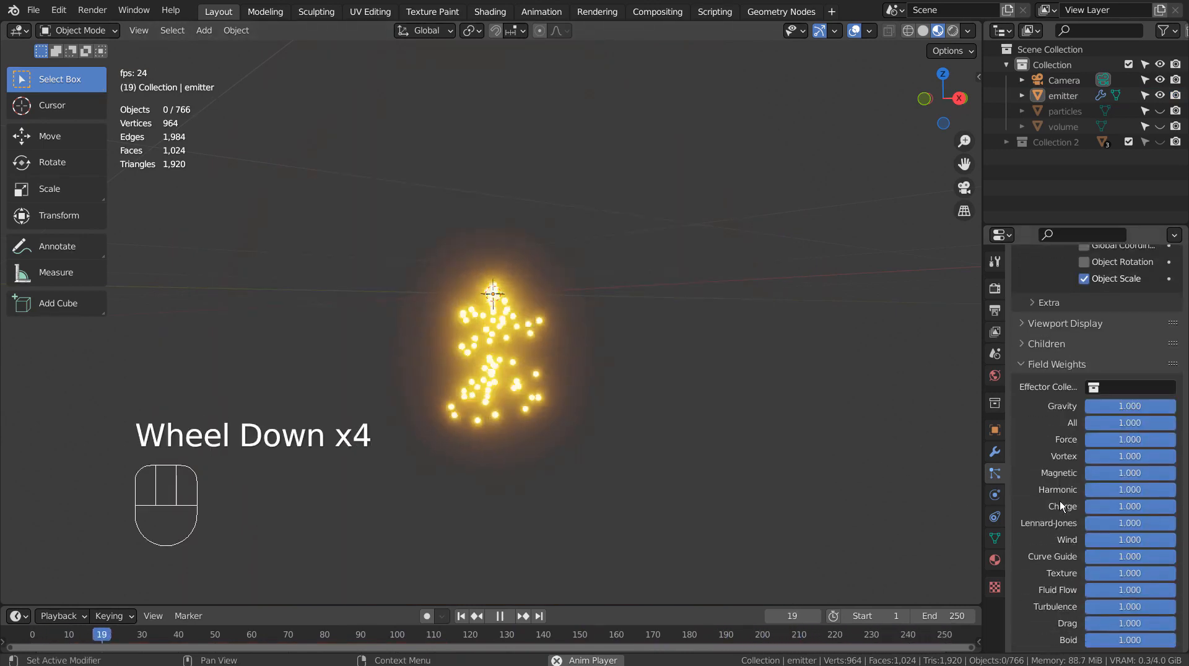
{"action": "left_click", "coordinate": [1129, 406]}
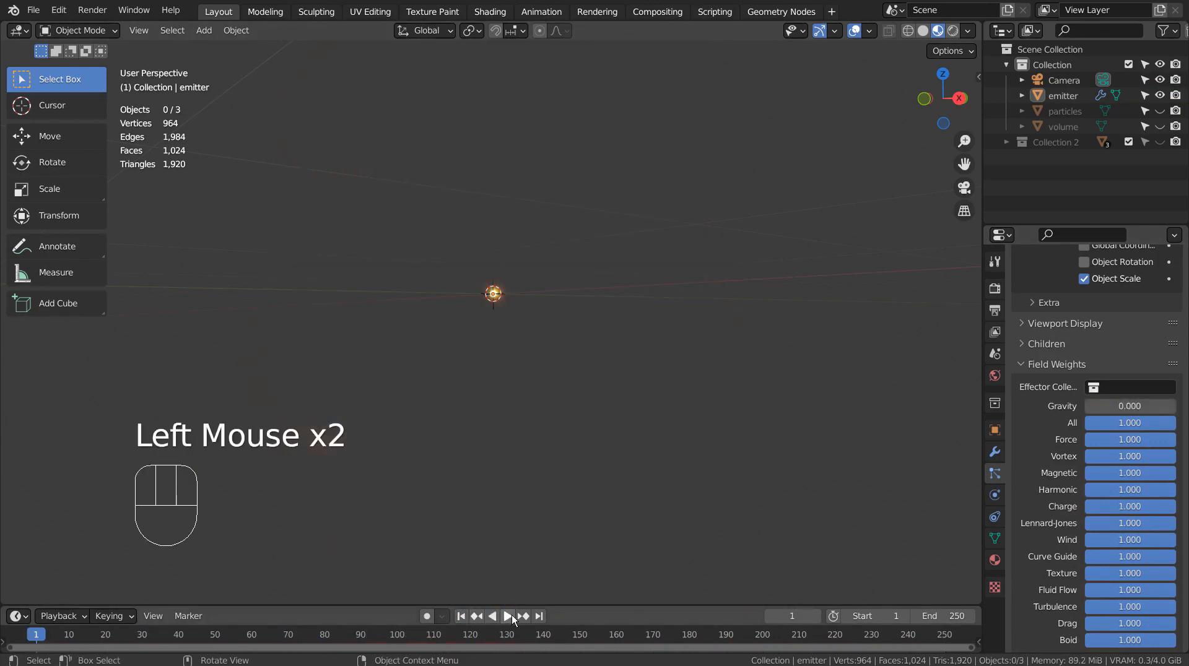
{"action": "left_click", "coordinate": [507, 616]}
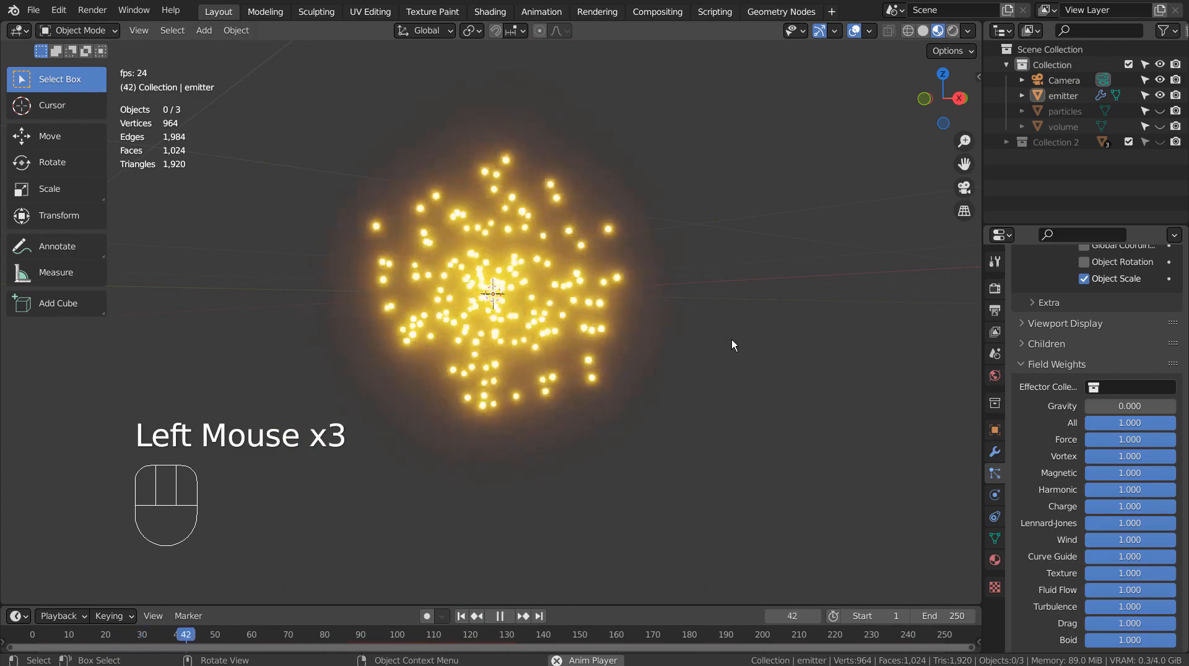
{"action": "scroll", "scroll_direction": "up", "scroll_amount": 3}
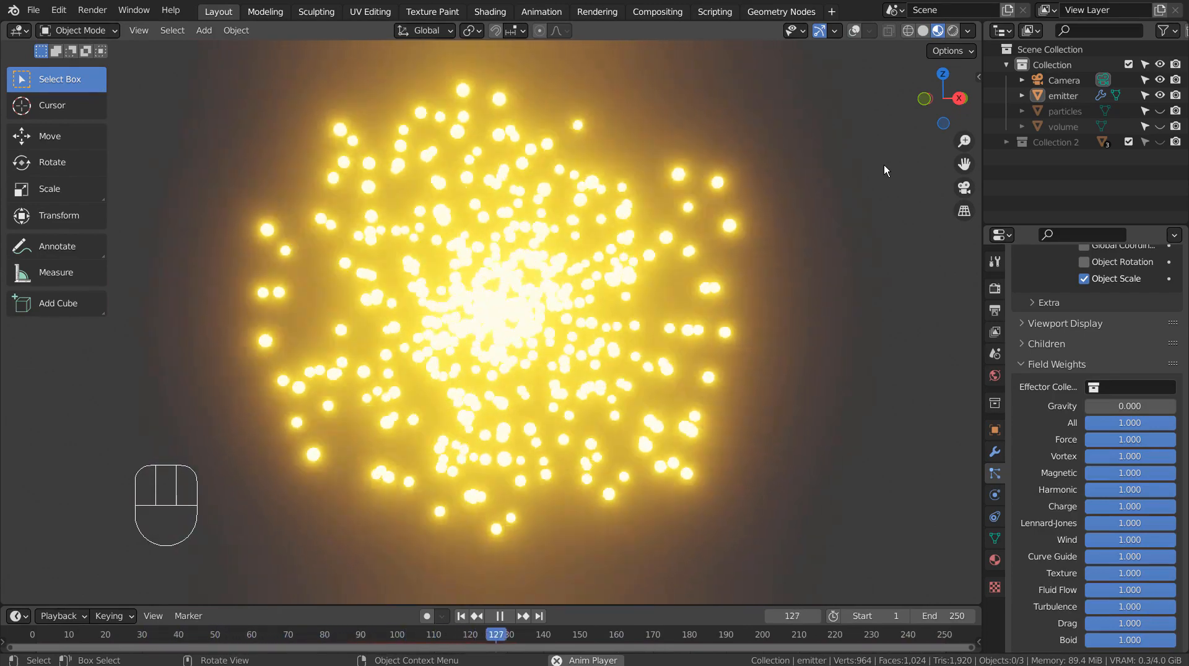
Play the timeline to frame 224 so the particles form a dense spherical cloud.
{"action": "left_click", "coordinate": [499, 616]}
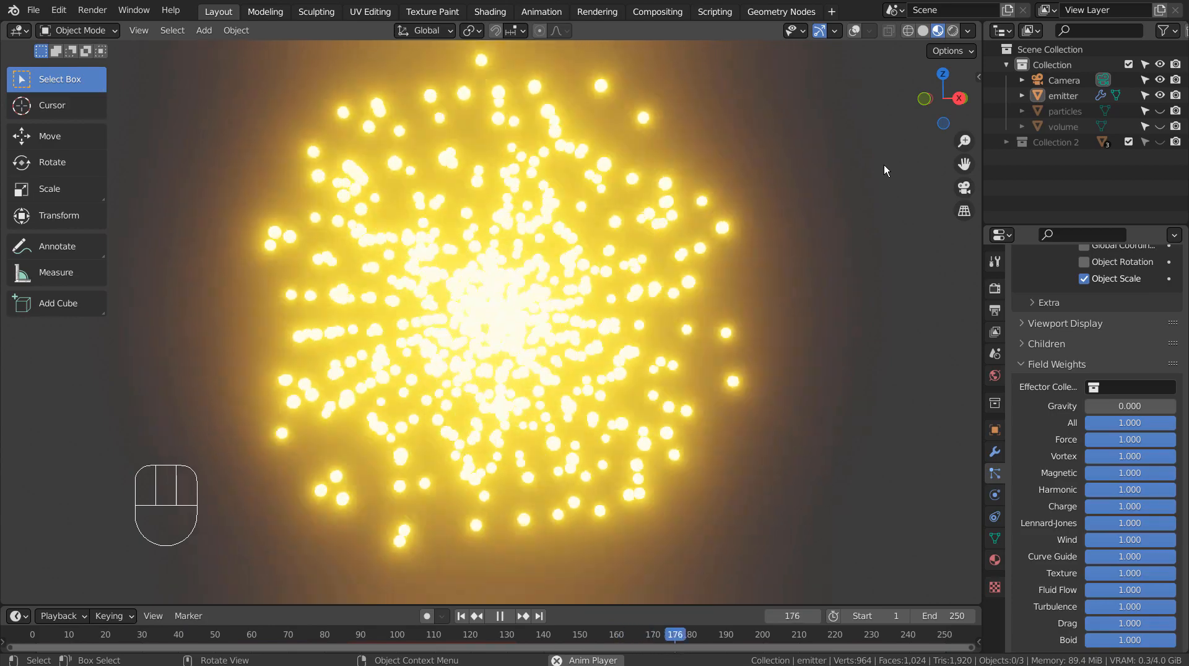
{"action": "left_click", "coordinate": [499, 615]}
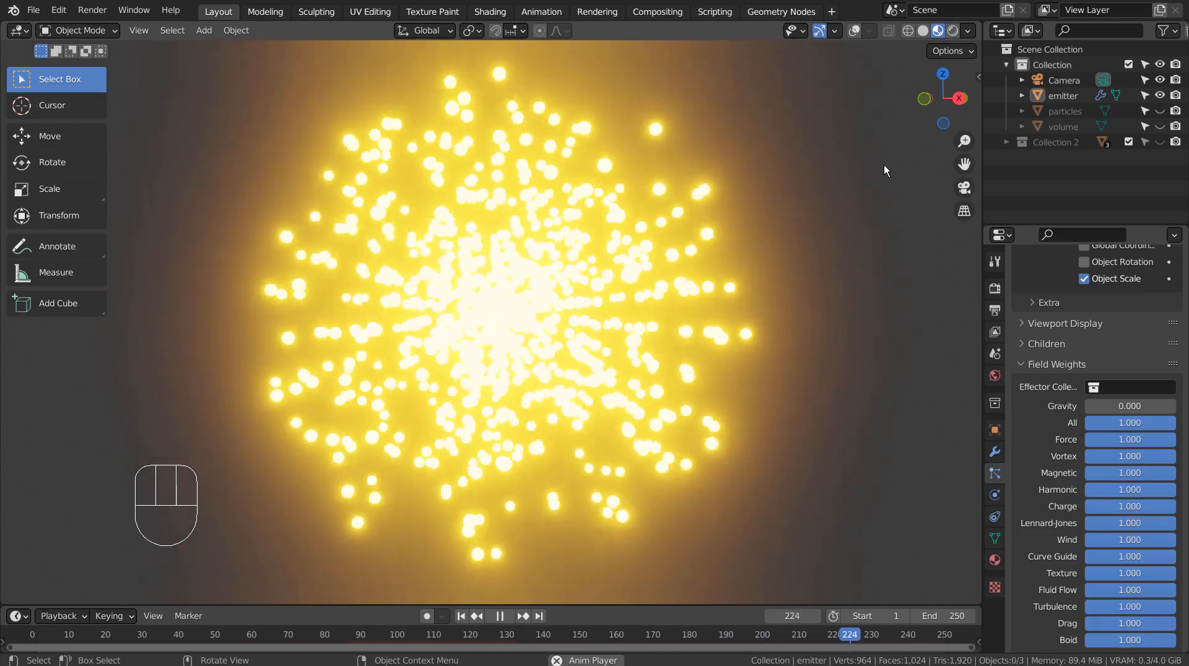